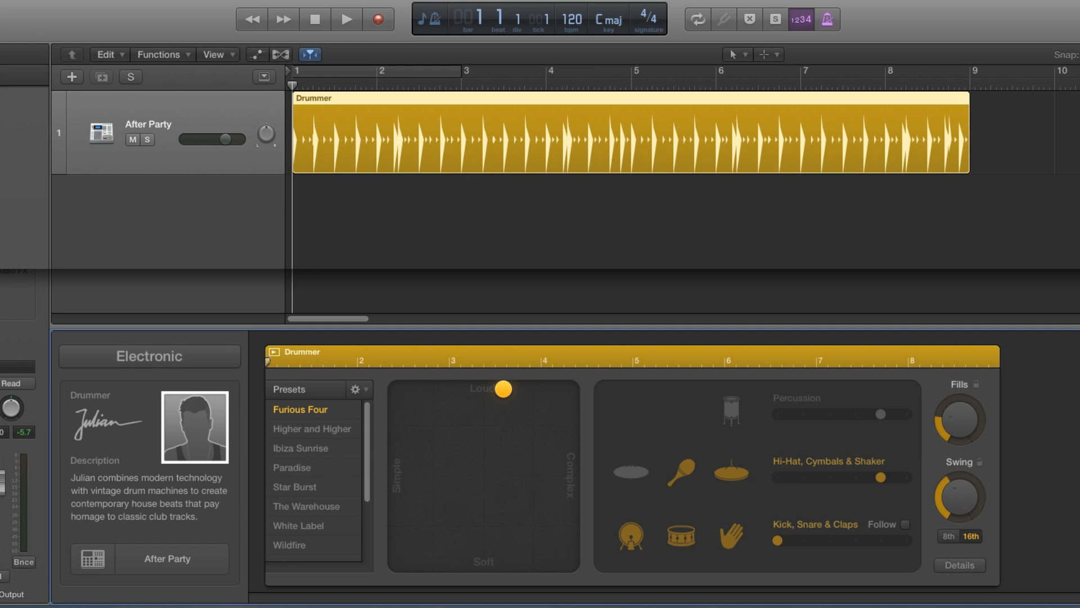
{"action": "mouse_move", "coordinate": [243, 119]}
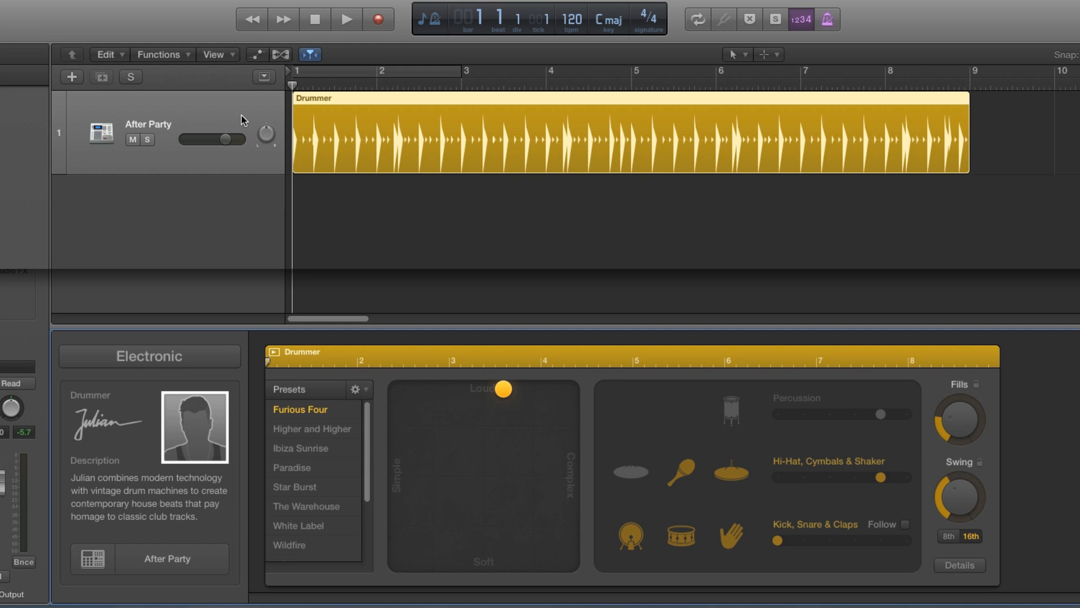
{"action": "mouse_move", "coordinate": [896, 135]}
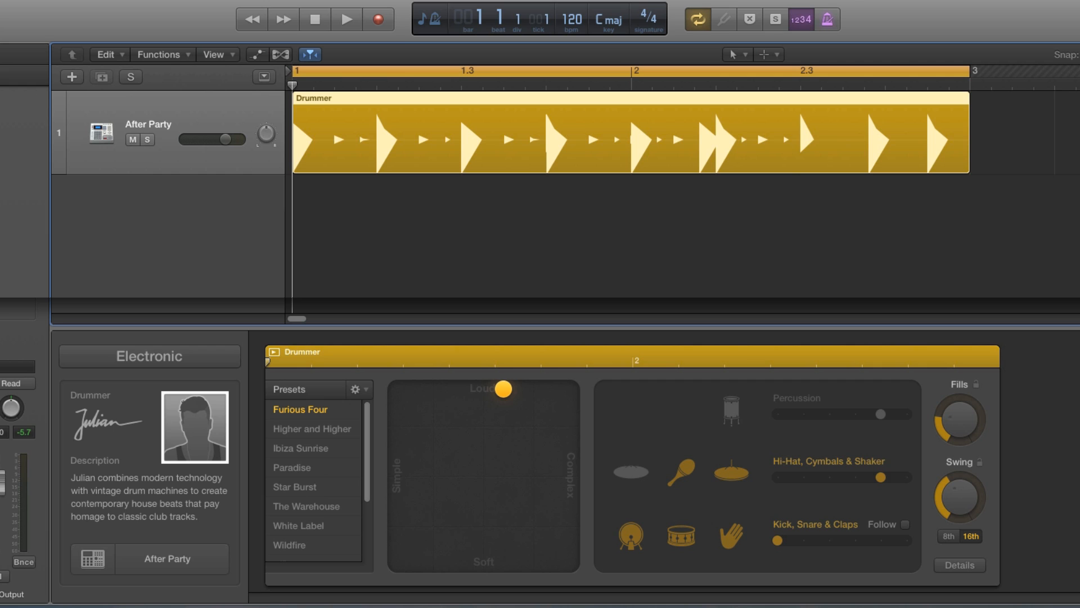
{"action": "mouse_move", "coordinate": [584, 421]}
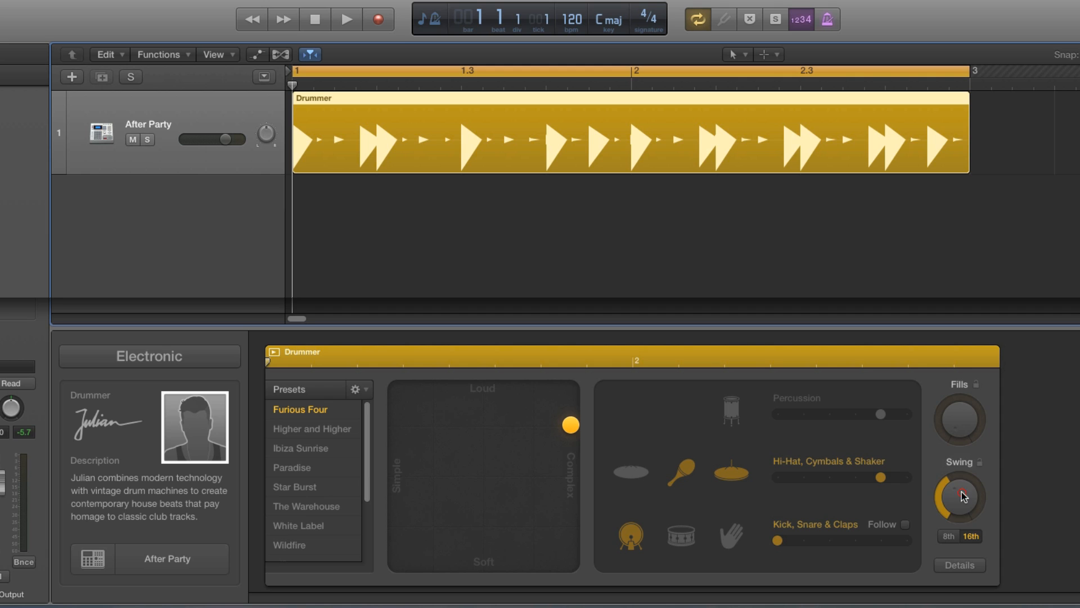
Adjust the pattern's swing and complexity range, then lower the Hi-Hat, Cymbals & Shaker part
{"action": "left_click", "coordinate": [959, 564]}
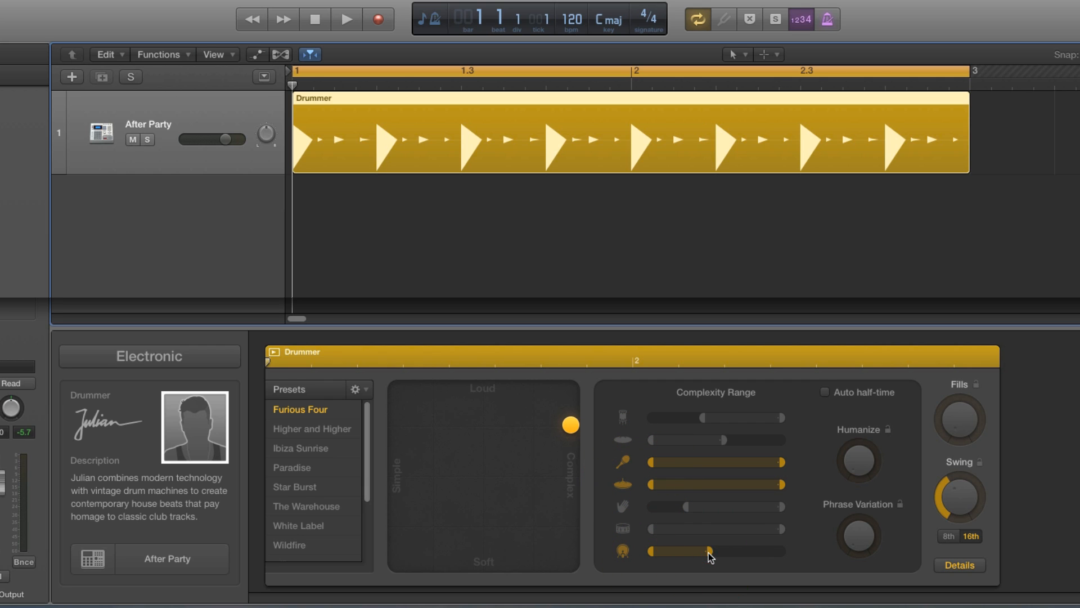
{"action": "left_click", "coordinate": [959, 564]}
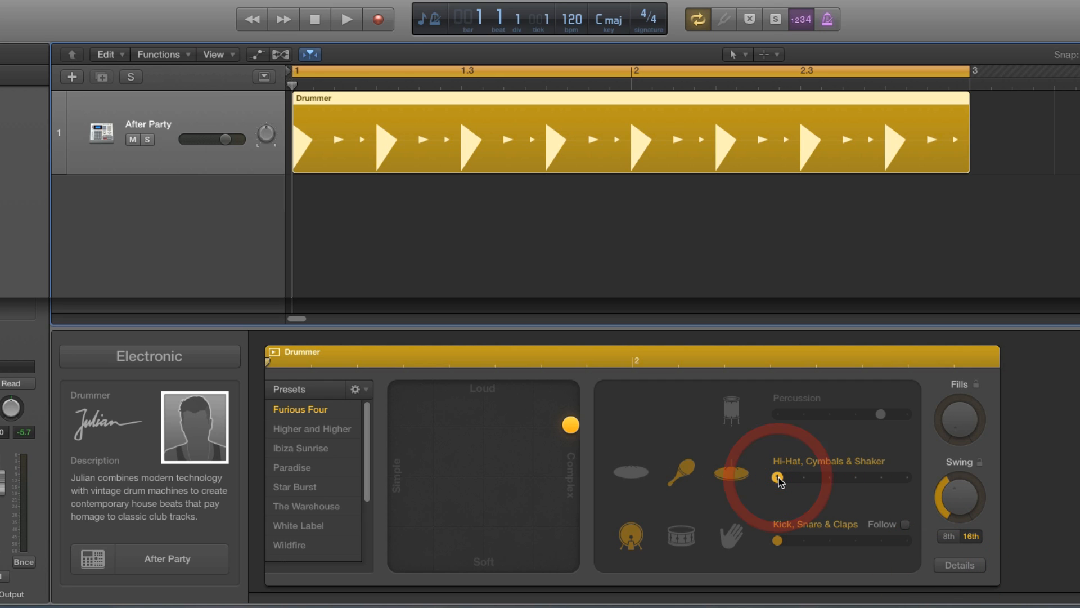
{"action": "left_click", "coordinate": [346, 19]}
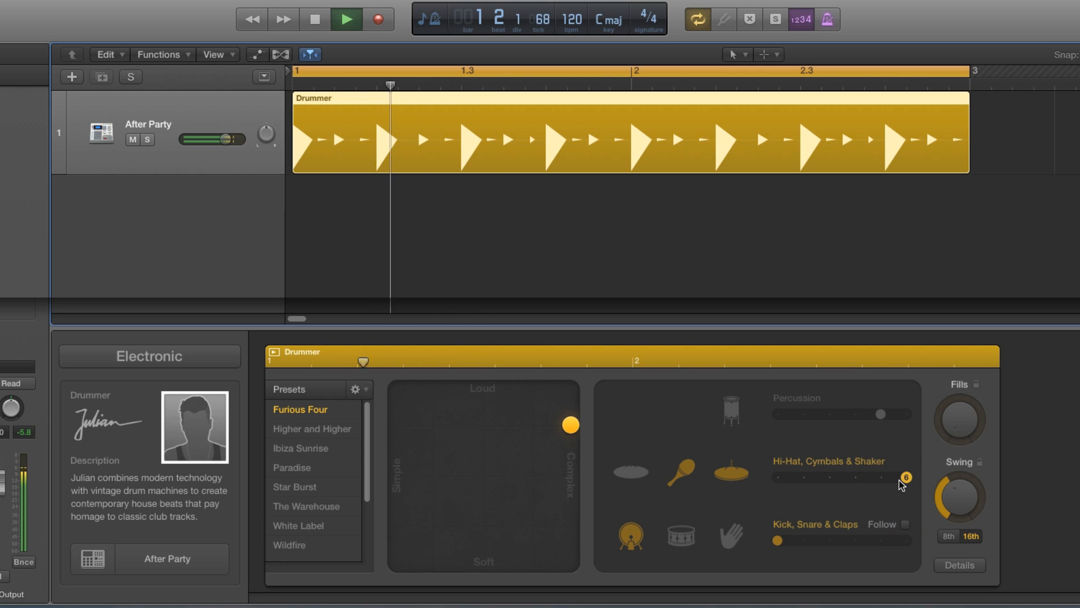
Audition the Hi-Hat, Cymbals & Shaker slider at its busiest, then leave it low around step 2
{"action": "left_click", "coordinate": [959, 564]}
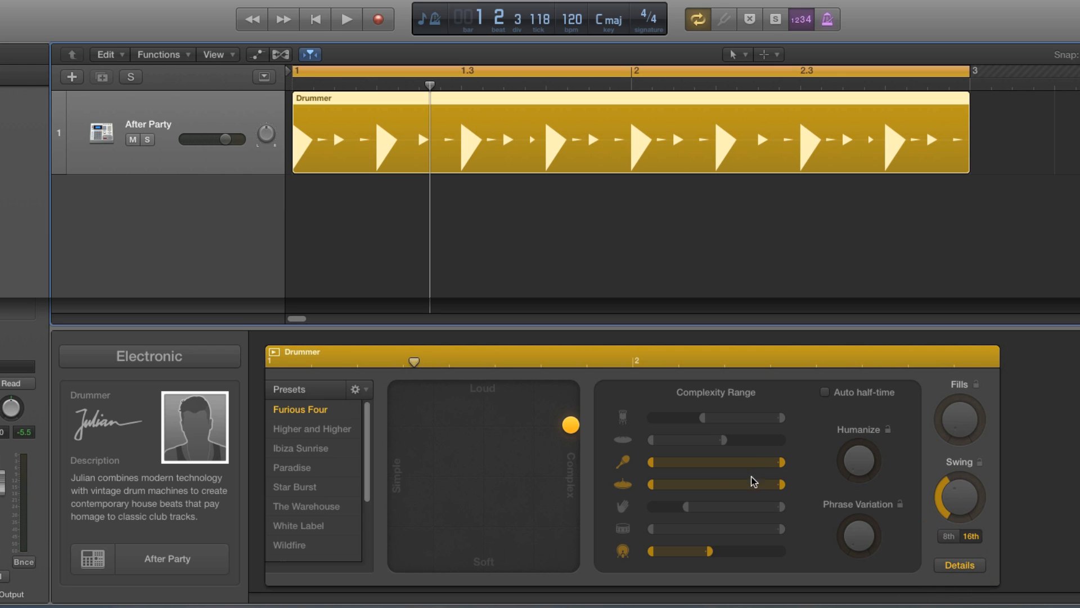
{"action": "mouse_move", "coordinate": [717, 483]}
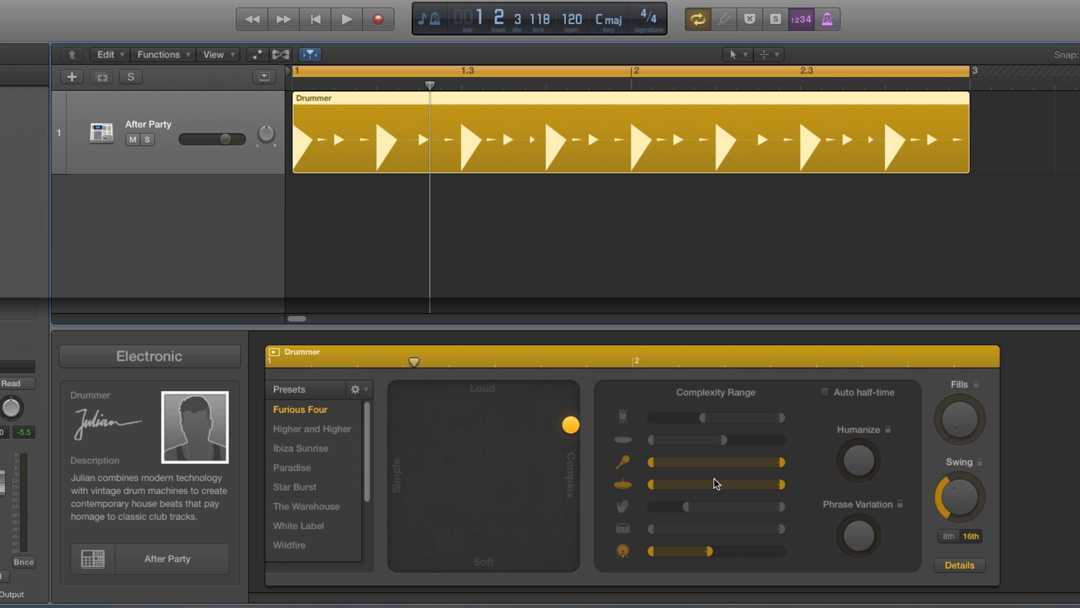
{"action": "mouse_move", "coordinate": [723, 362]}
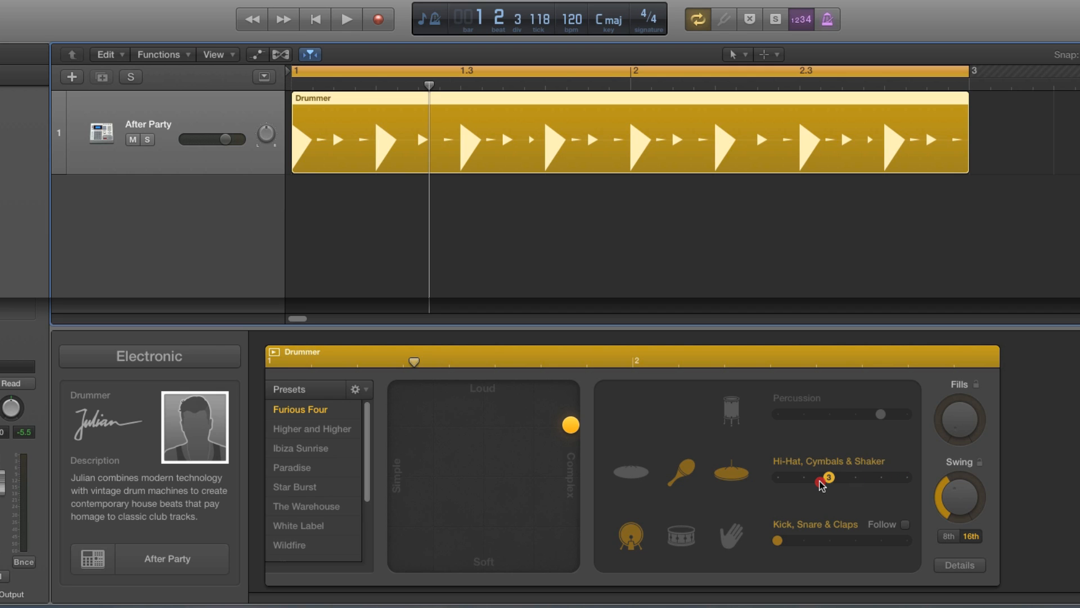
{"action": "left_click", "coordinate": [345, 19]}
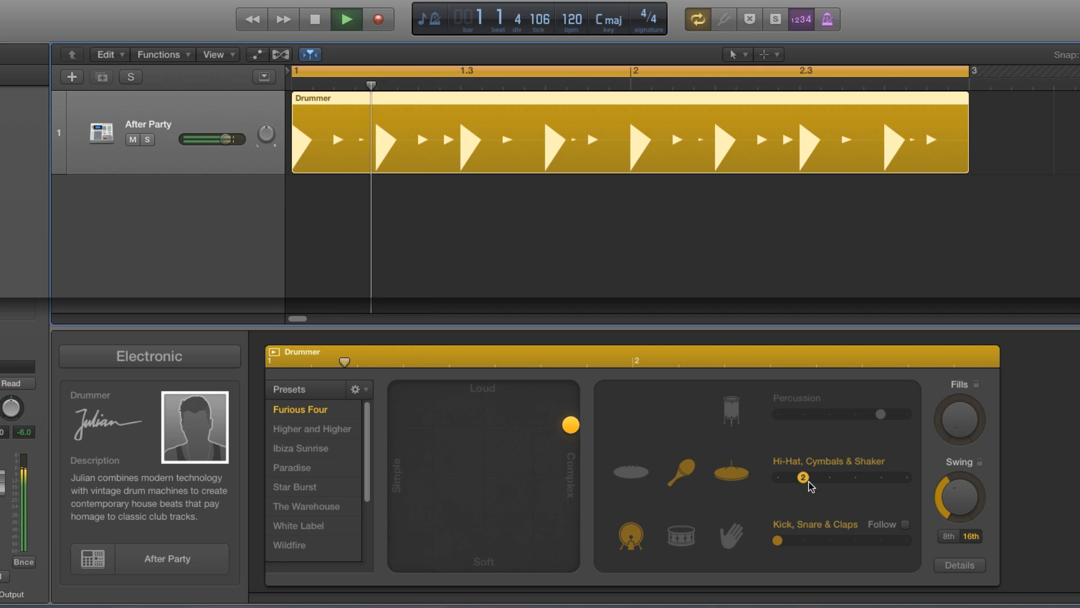
{"action": "left_click", "coordinate": [346, 19]}
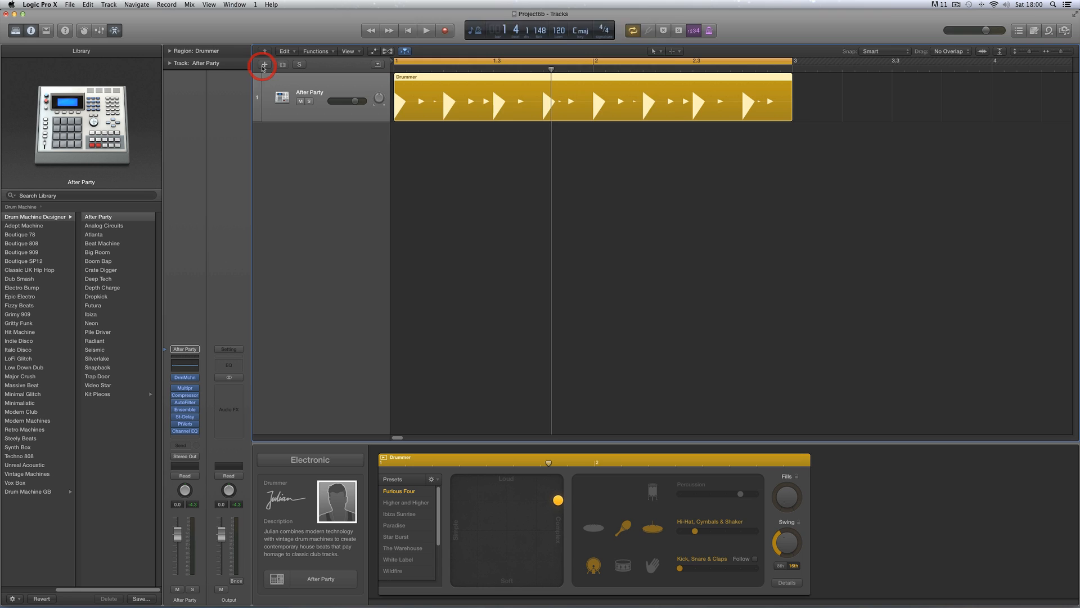
Add a new software instrument track below the drummer track and select it
{"action": "left_click", "coordinate": [265, 64]}
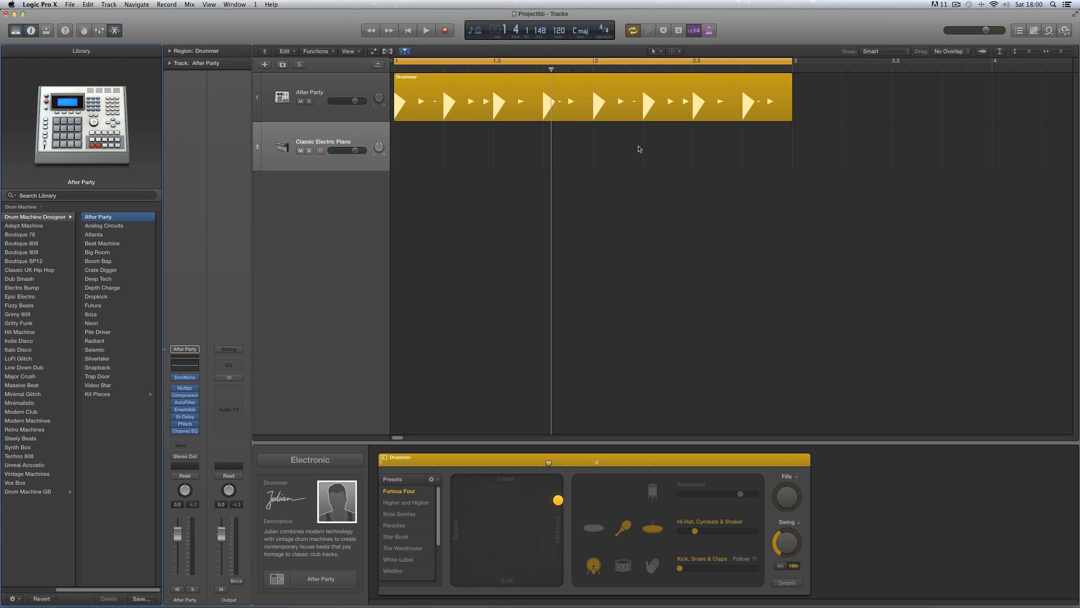
{"action": "left_click", "coordinate": [324, 146]}
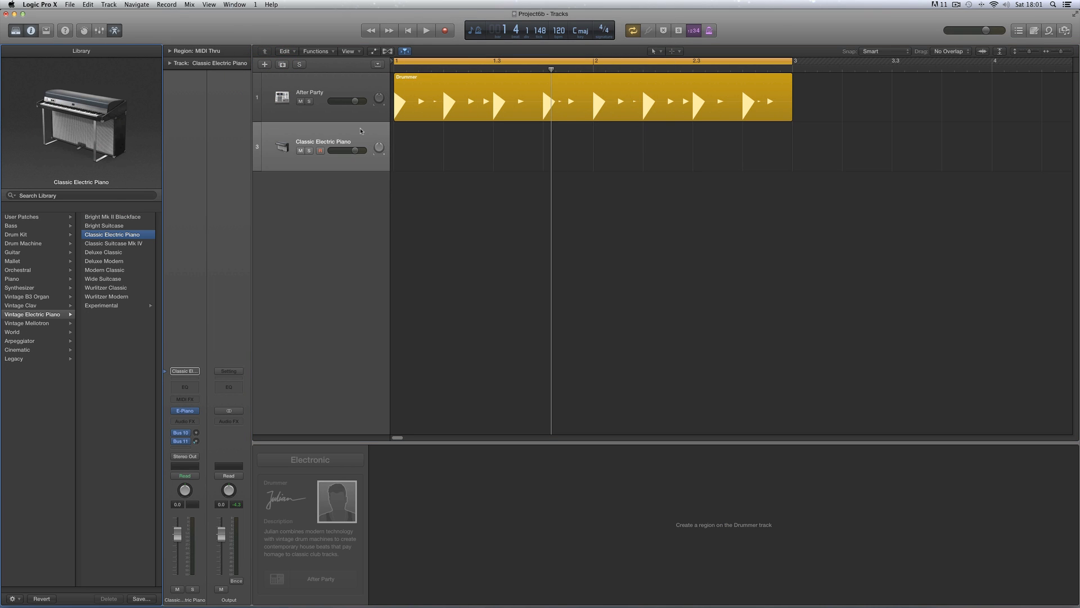
{"action": "mouse_move", "coordinate": [358, 133]}
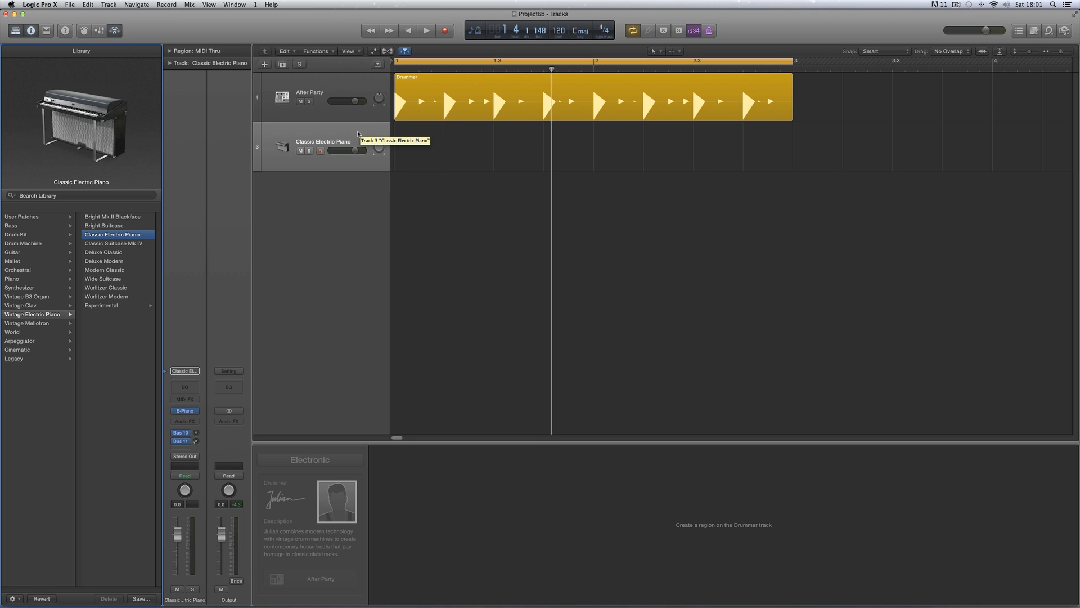
{"action": "left_click", "coordinate": [311, 97]}
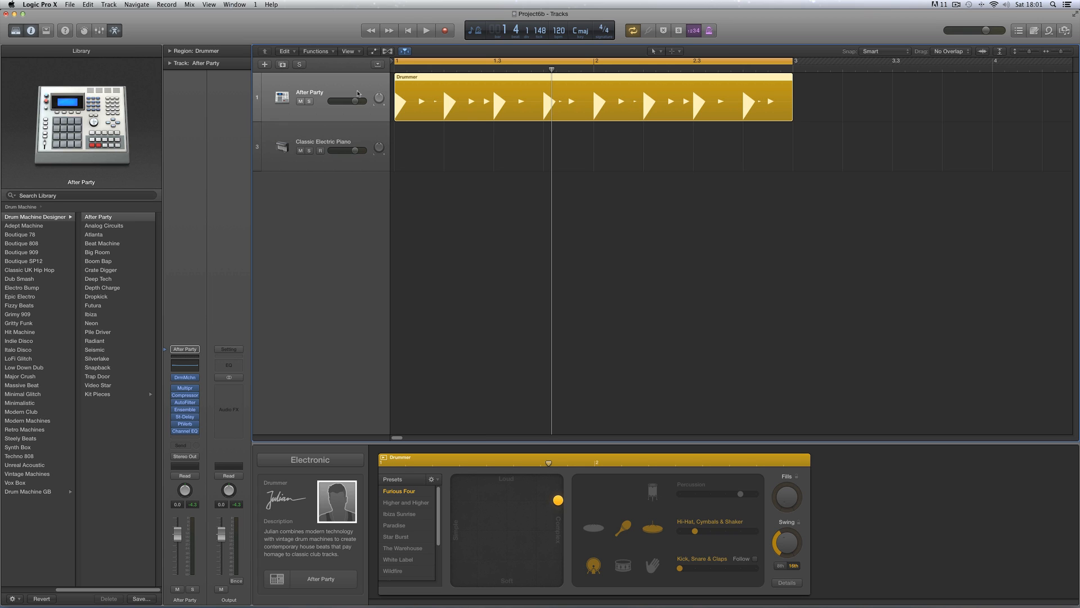
{"action": "mouse_move", "coordinate": [357, 132]}
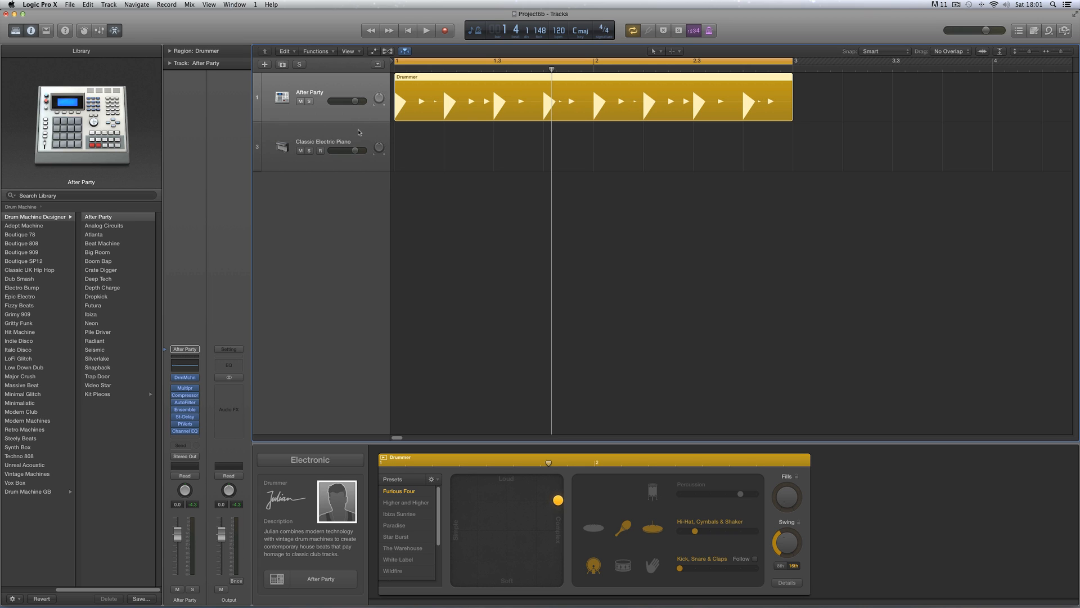
{"action": "left_click", "coordinate": [324, 146]}
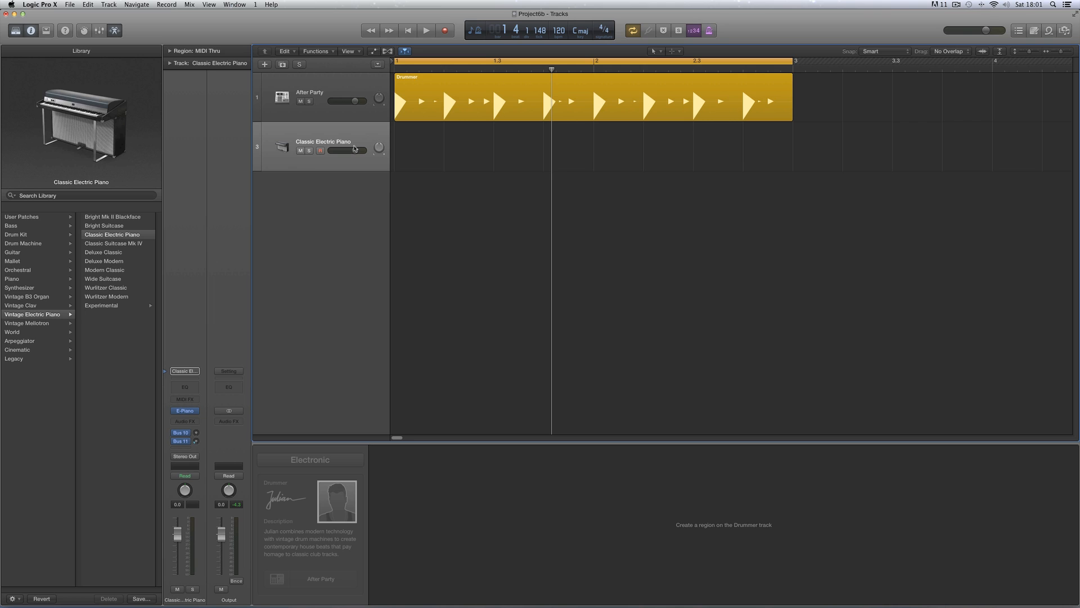
{"action": "mouse_move", "coordinate": [31, 247]}
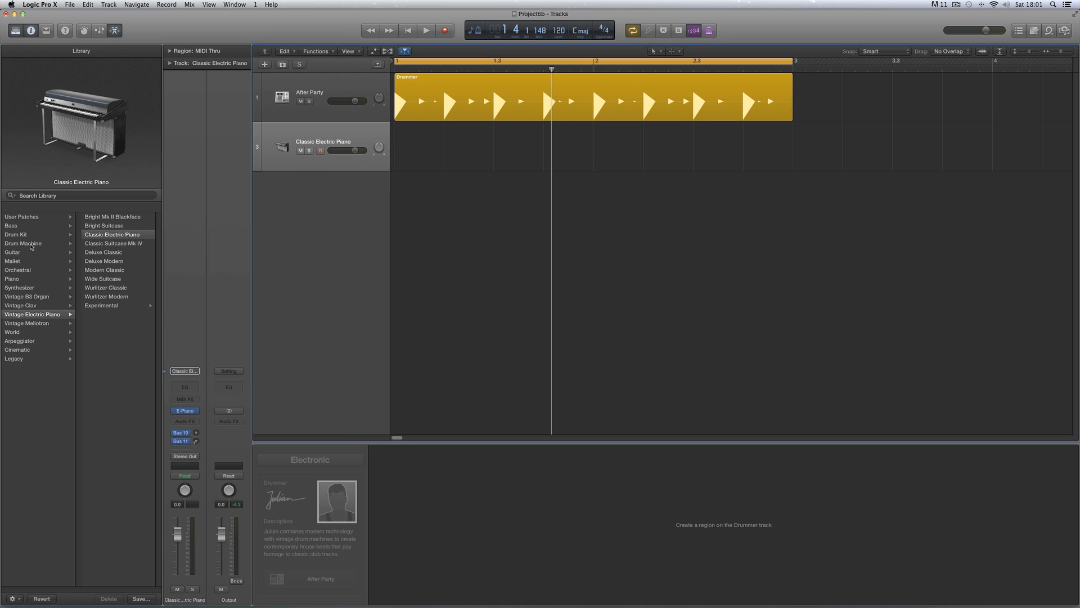
Load the After Party Drum Machine Designer kit from the Library onto the new track
{"action": "left_click", "coordinate": [23, 243]}
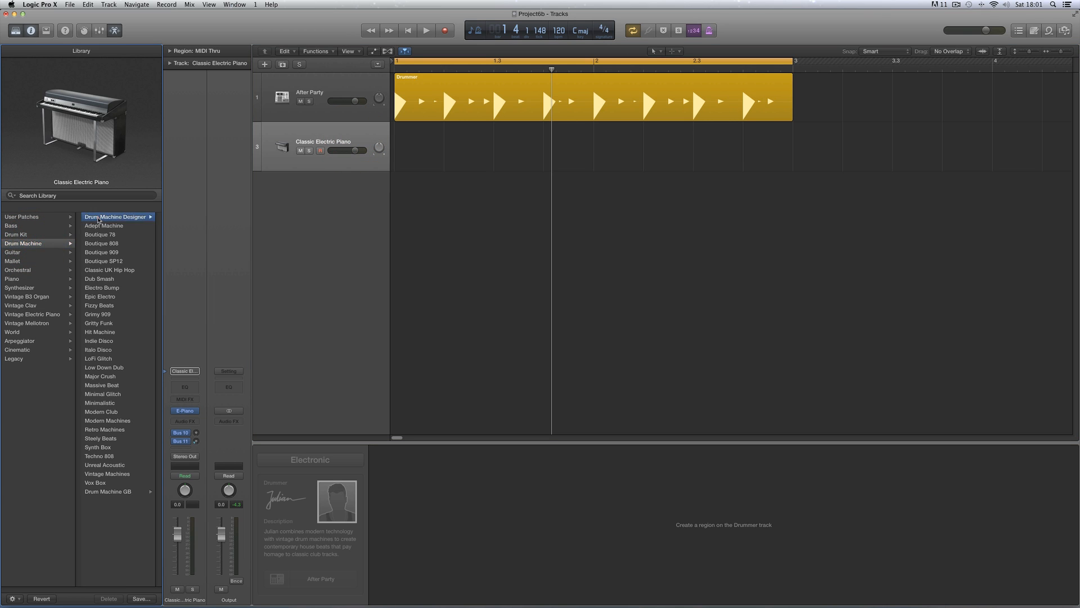
{"action": "left_click", "coordinate": [116, 216]}
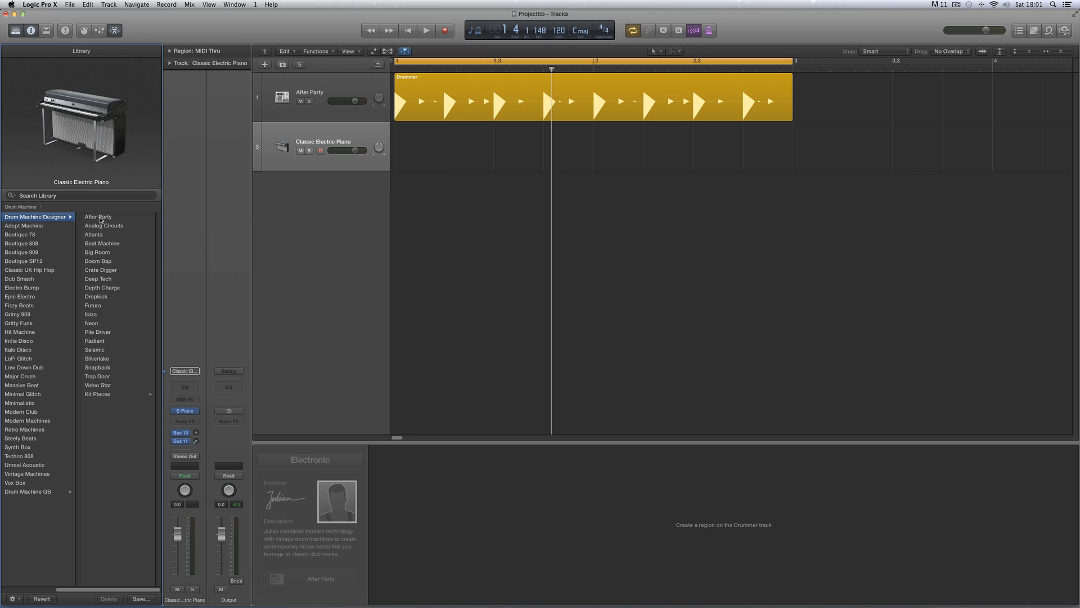
{"action": "left_click", "coordinate": [99, 216]}
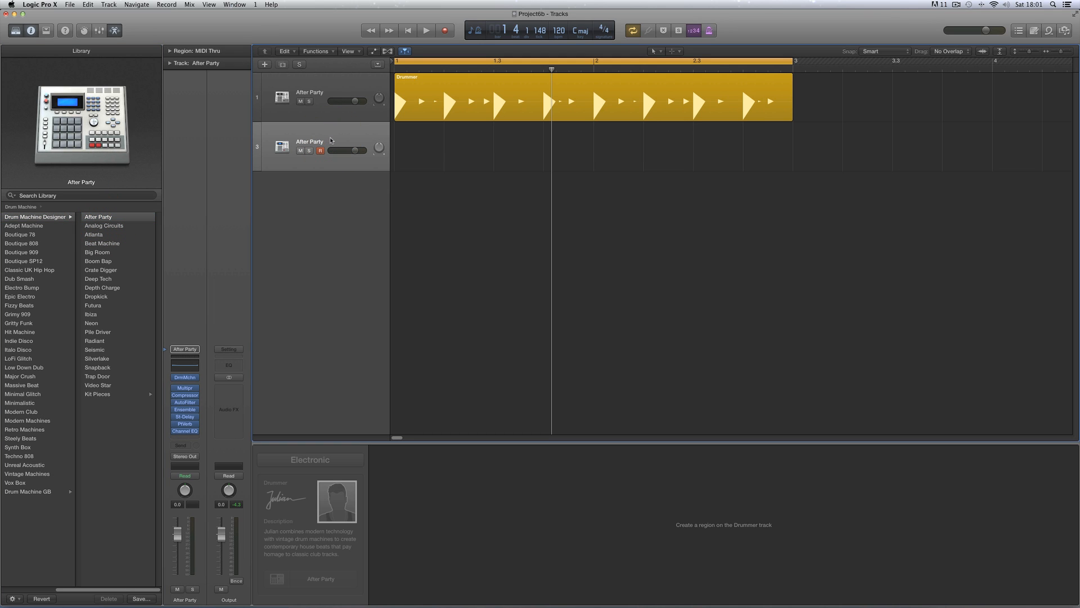
{"action": "left_click", "coordinate": [586, 97]}
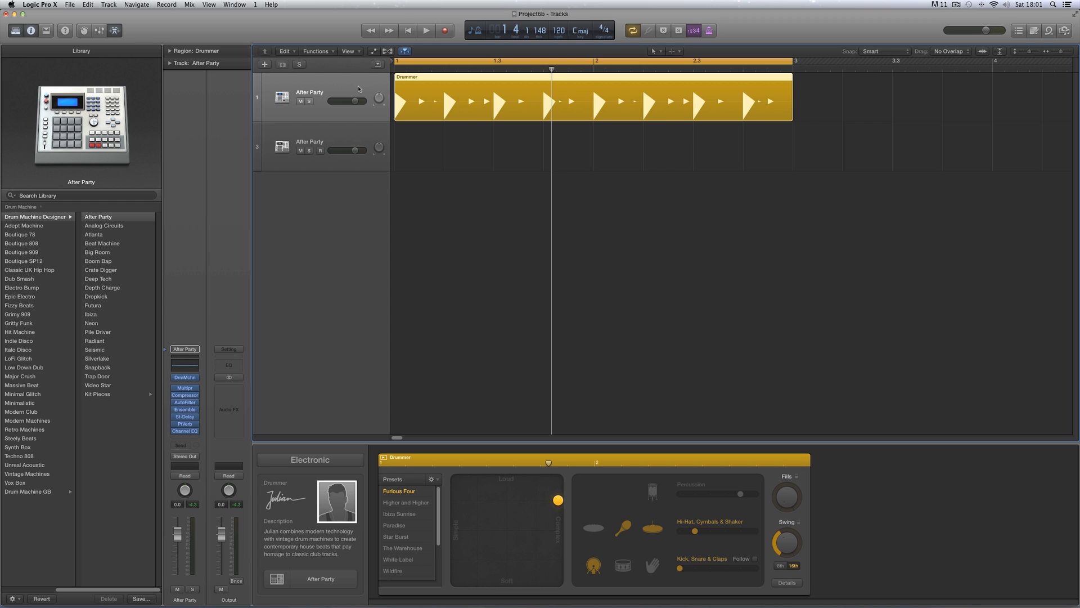
{"action": "left_click", "coordinate": [320, 151]}
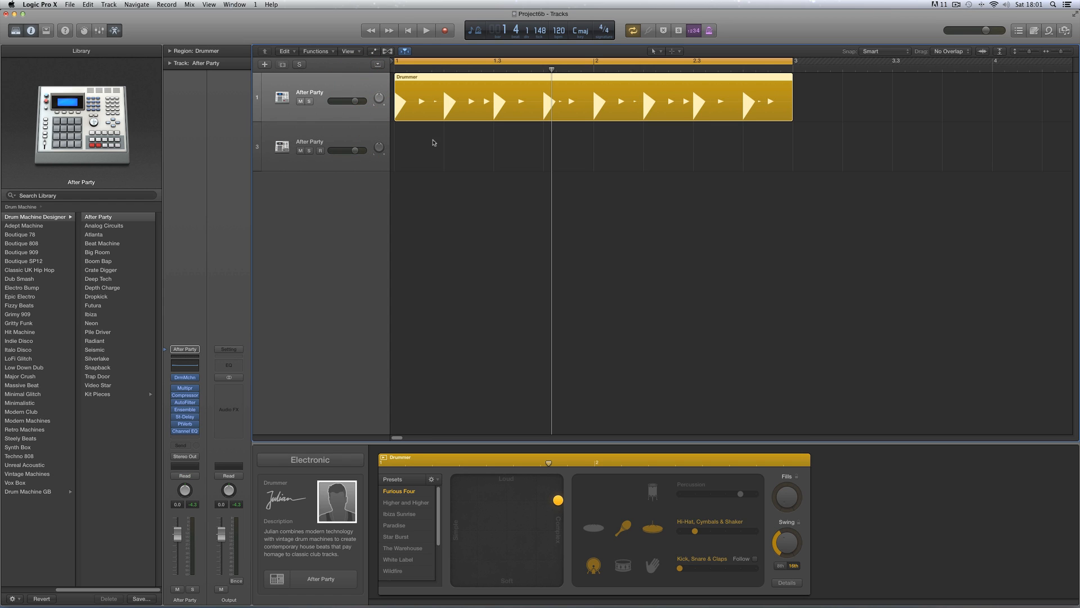
Copy the Drummer region onto the After Party track as MIDI and solo that new track
{"action": "left_click", "coordinate": [407, 30]}
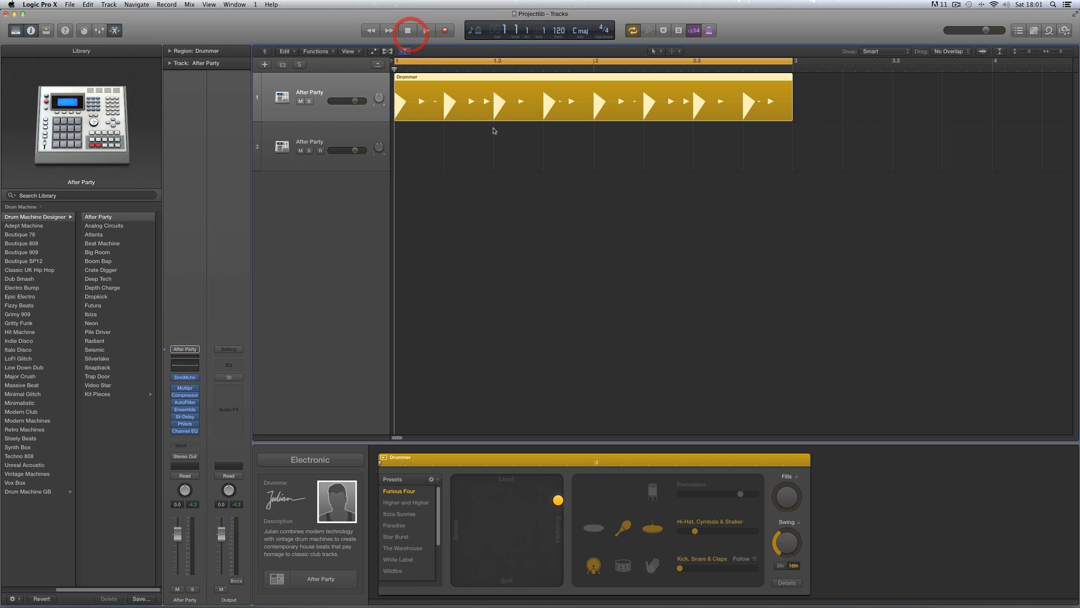
{"action": "left_click", "coordinate": [406, 30]}
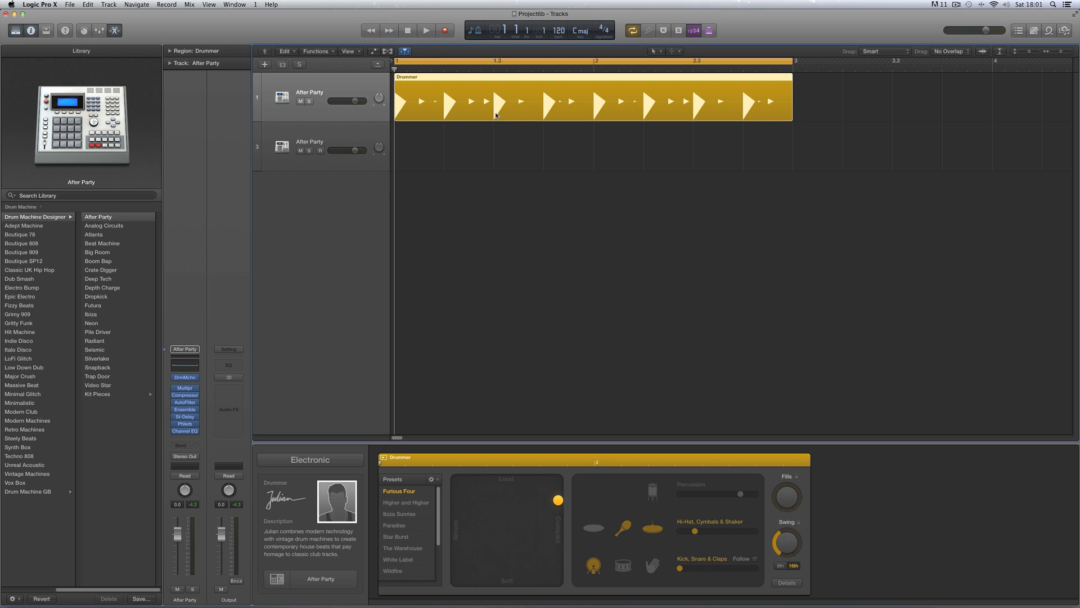
{"action": "left_click", "coordinate": [425, 29]}
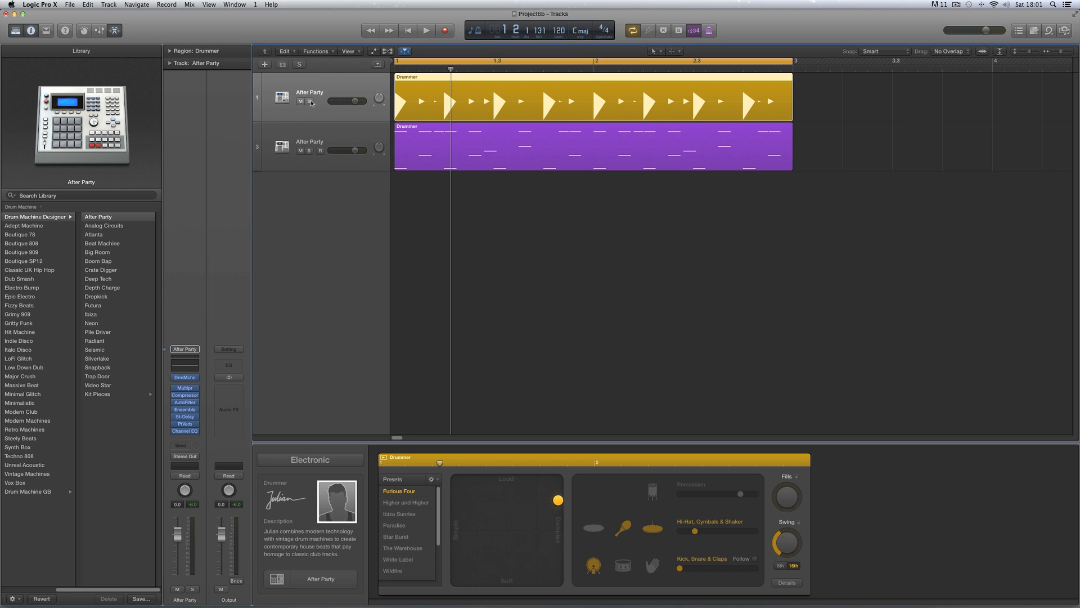
{"action": "left_click", "coordinate": [310, 101]}
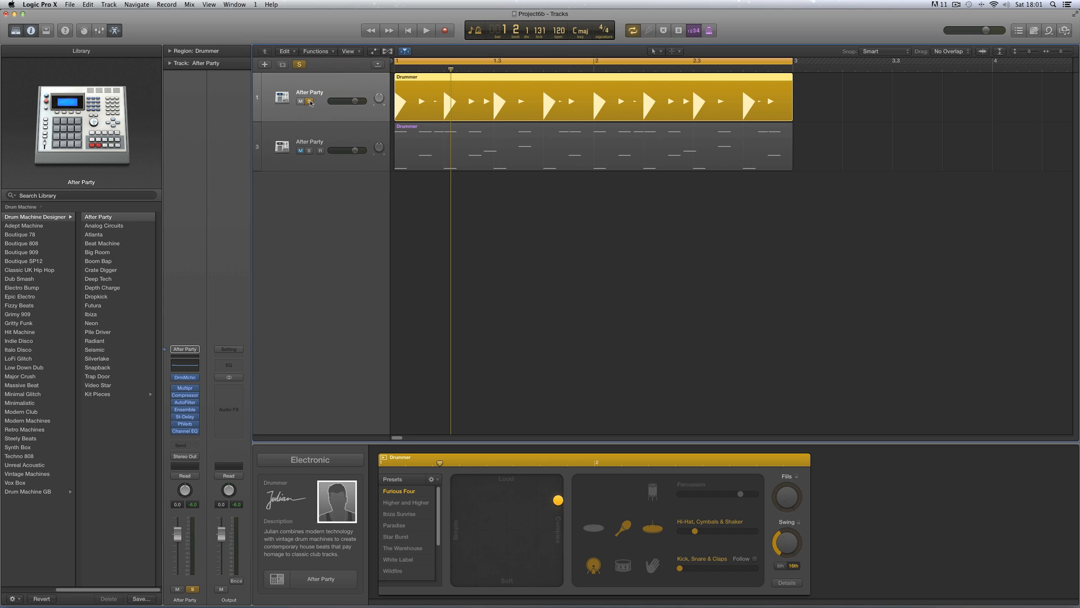
{"action": "left_click", "coordinate": [425, 29]}
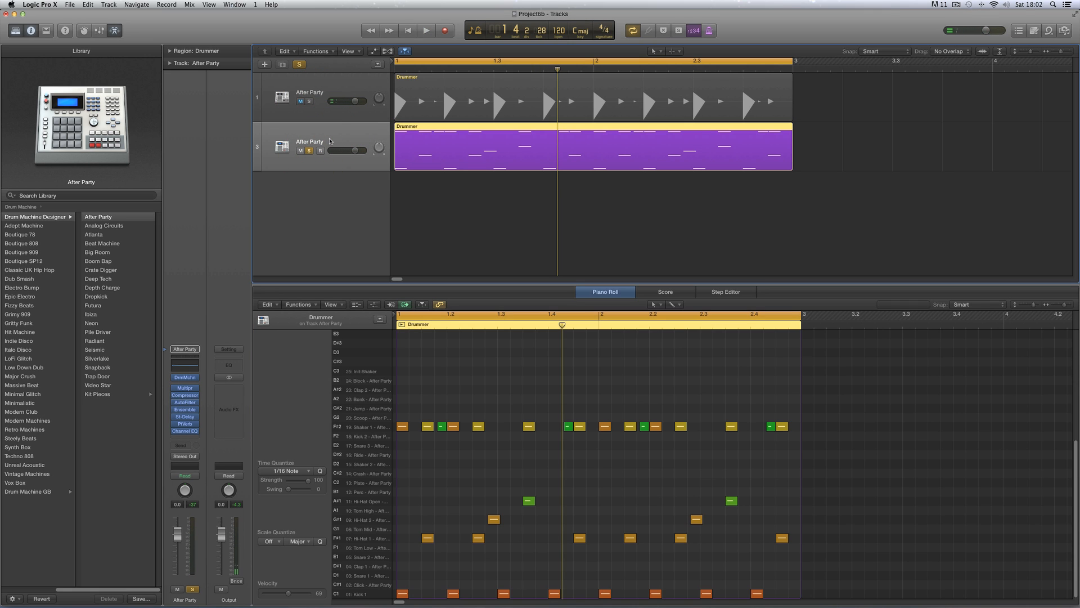
{"action": "left_click", "coordinate": [425, 29]}
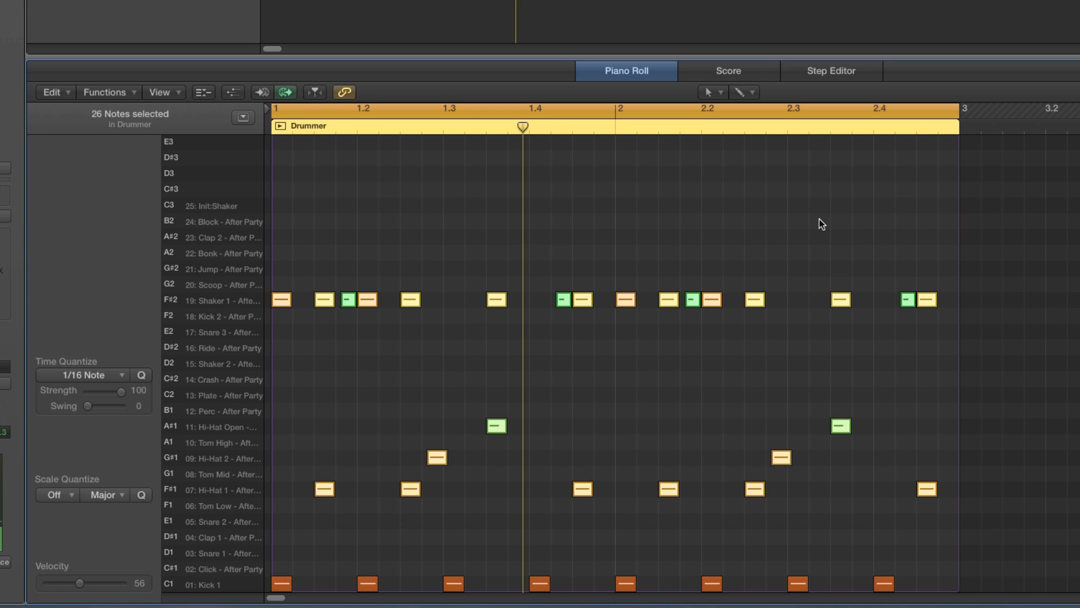
{"action": "mouse_move", "coordinate": [452, 306]}
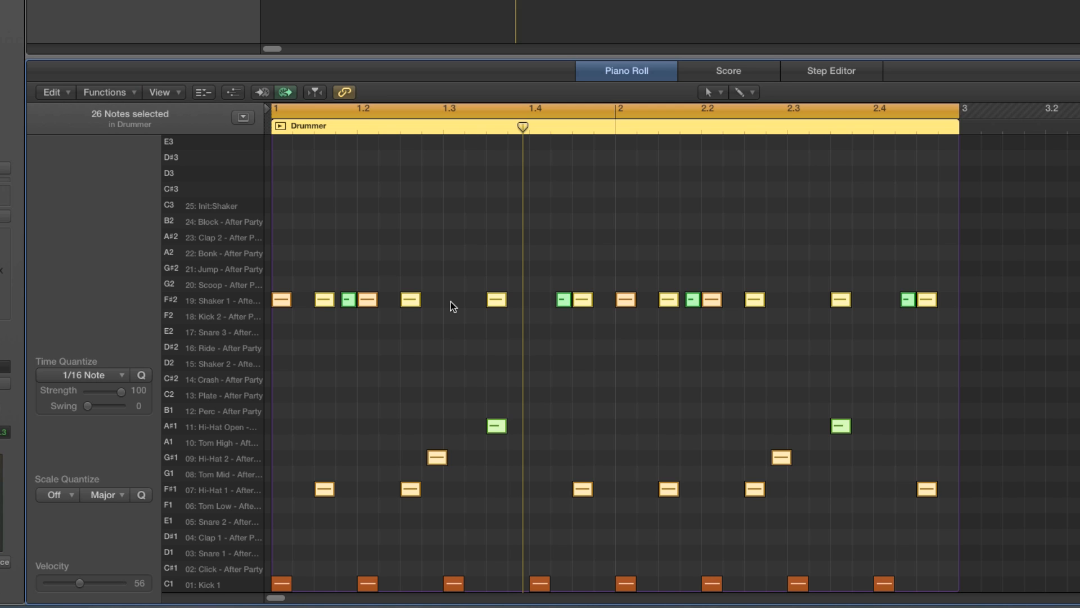
{"action": "mouse_move", "coordinate": [270, 306]}
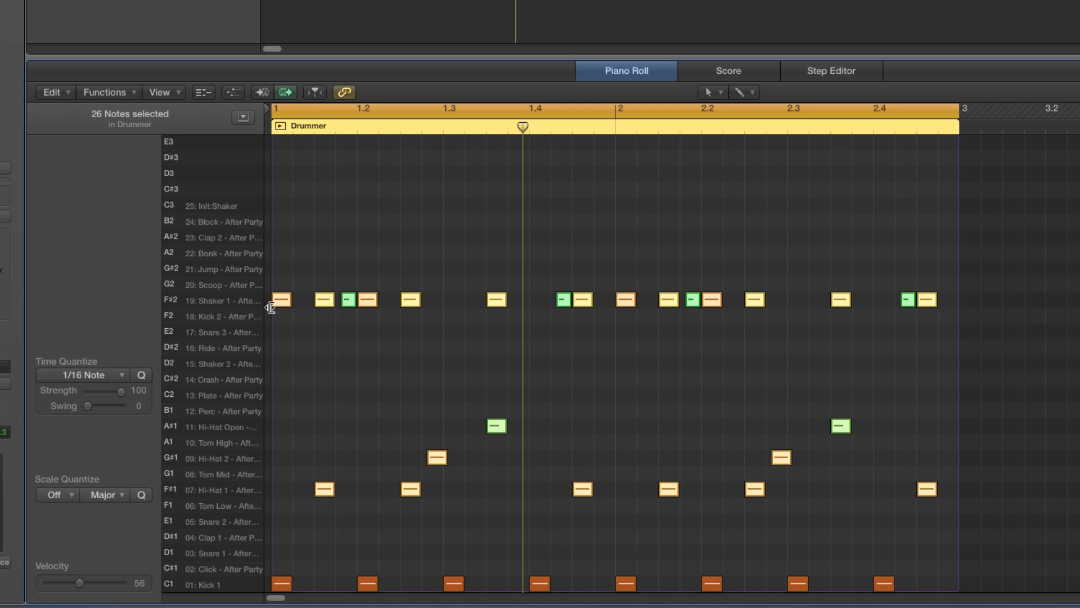
{"action": "mouse_move", "coordinate": [241, 305]}
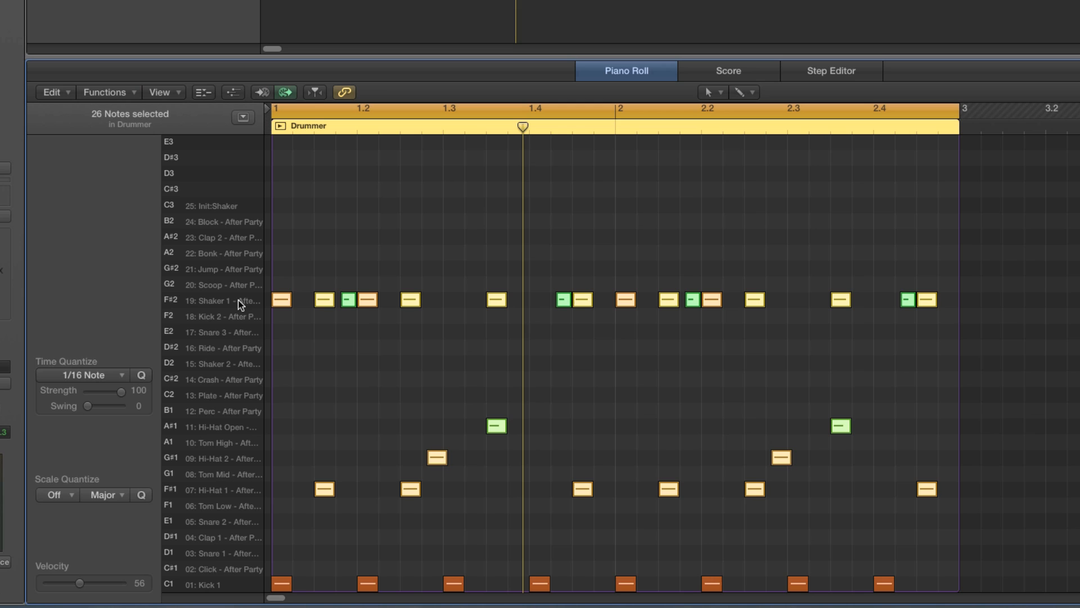
{"action": "mouse_move", "coordinate": [246, 429]}
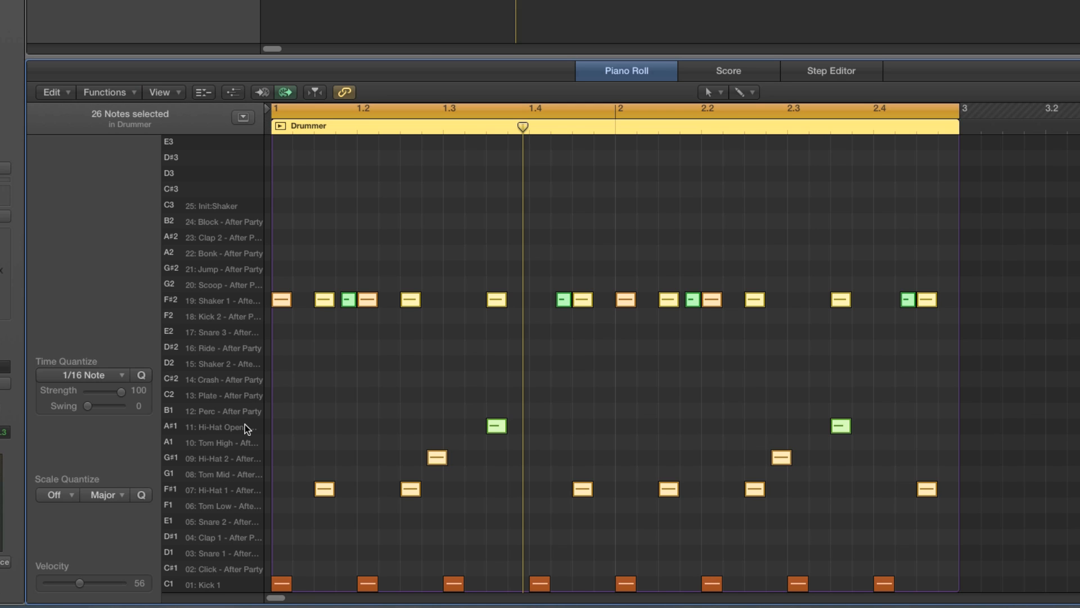
{"action": "mouse_move", "coordinate": [326, 344]}
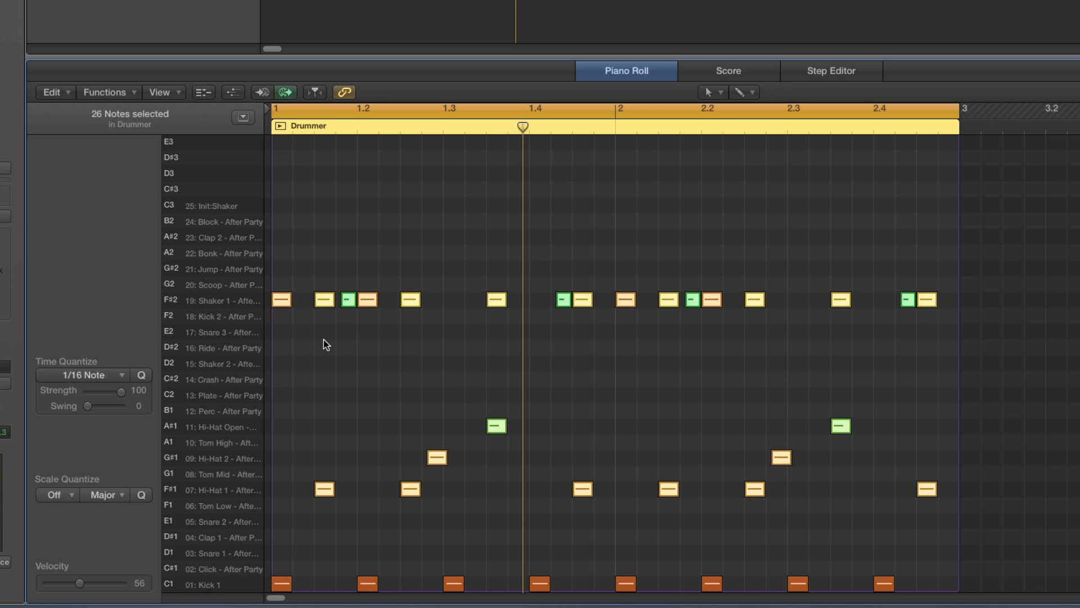
{"action": "mouse_move", "coordinate": [318, 338]}
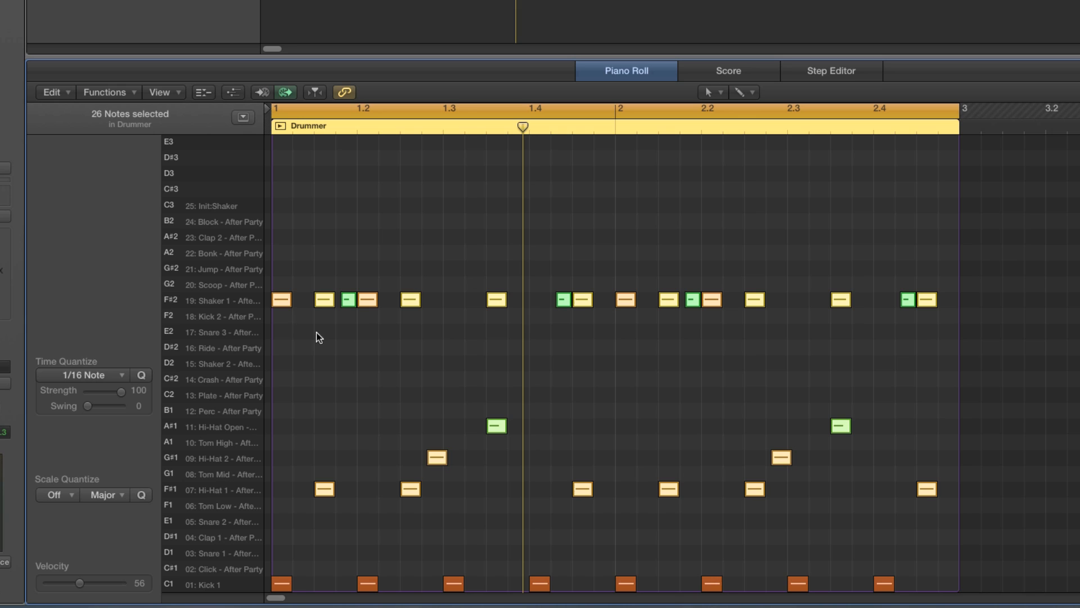
{"action": "mouse_move", "coordinate": [539, 311]}
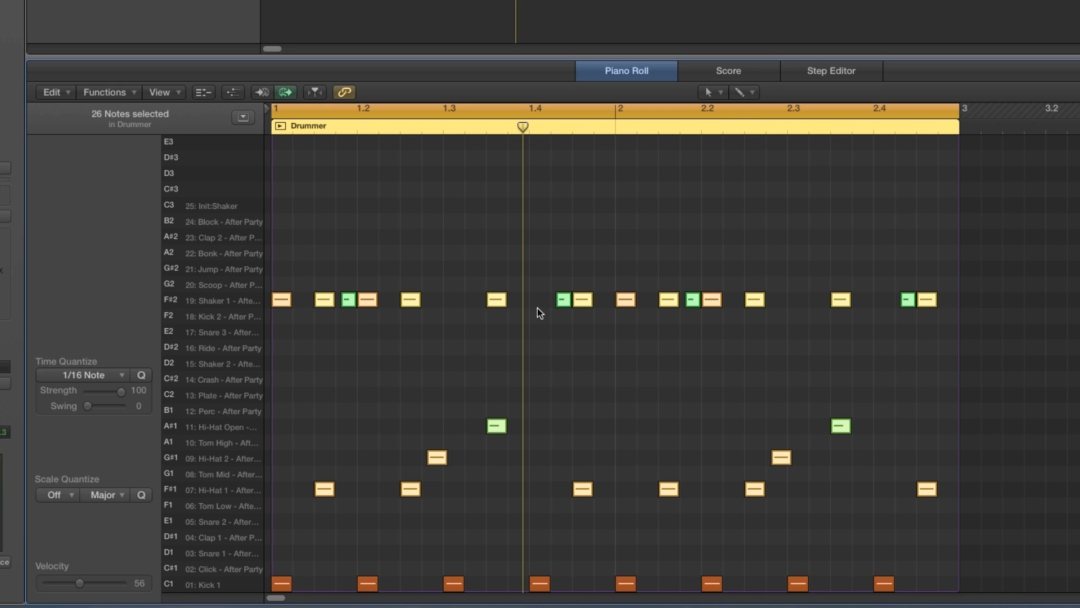
{"action": "mouse_move", "coordinate": [318, 317]}
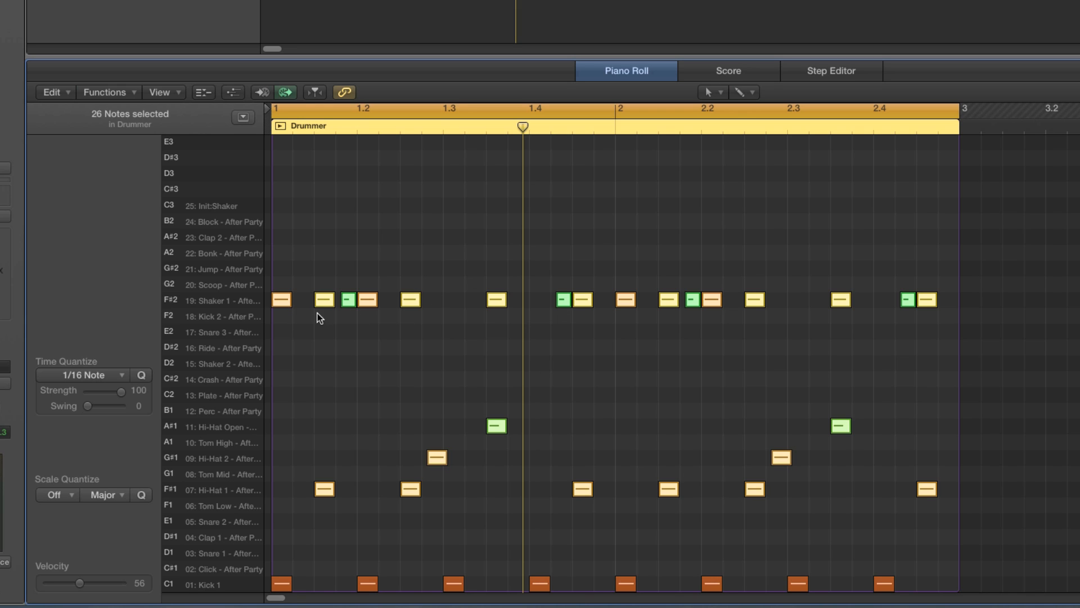
{"action": "mouse_move", "coordinate": [372, 323]}
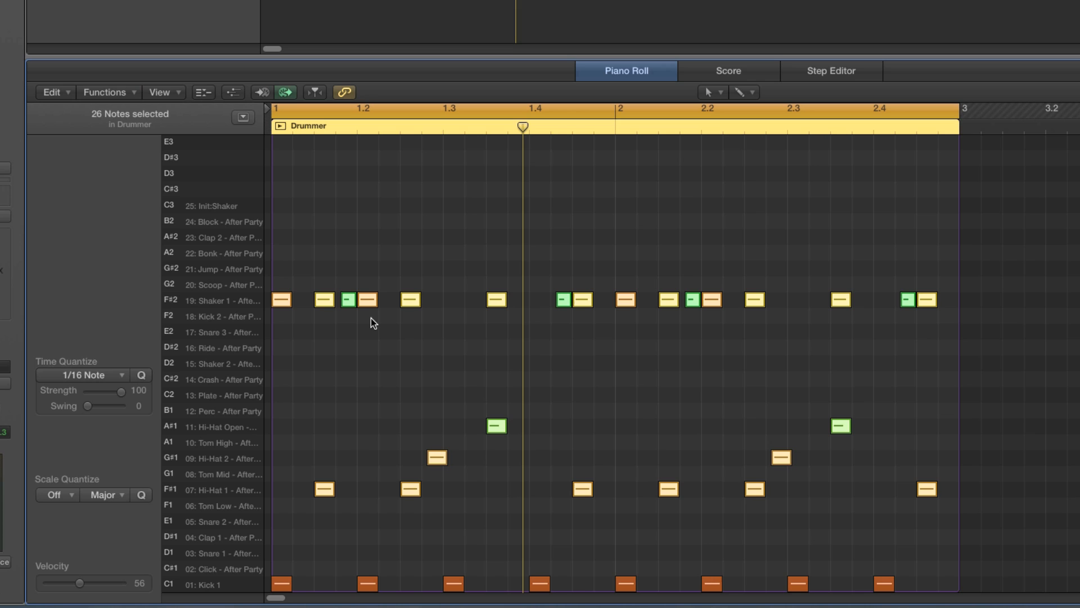
{"action": "mouse_move", "coordinate": [392, 315]}
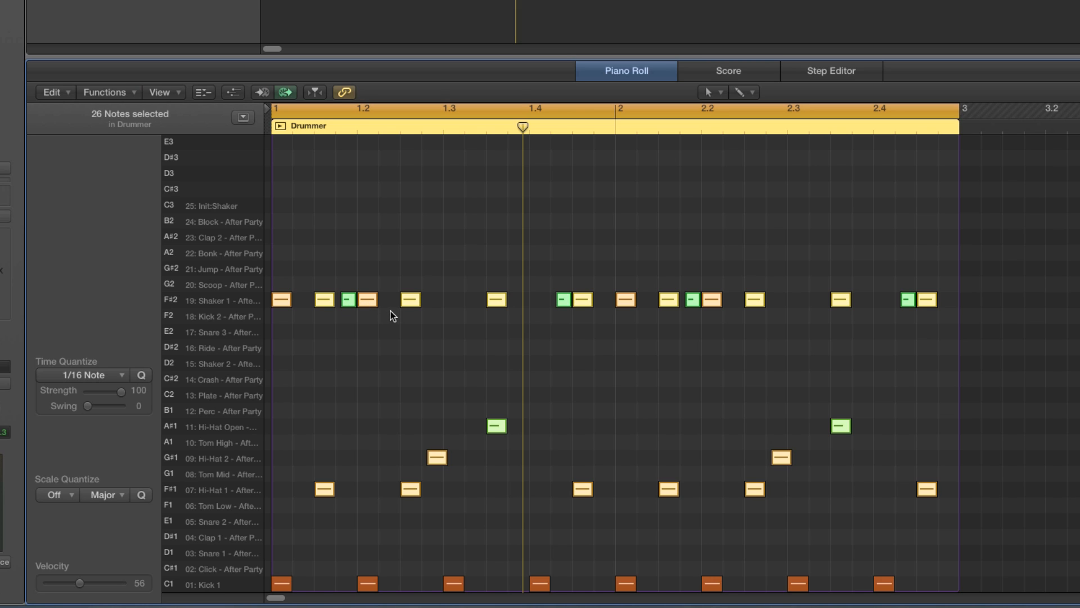
{"action": "mouse_move", "coordinate": [416, 492]}
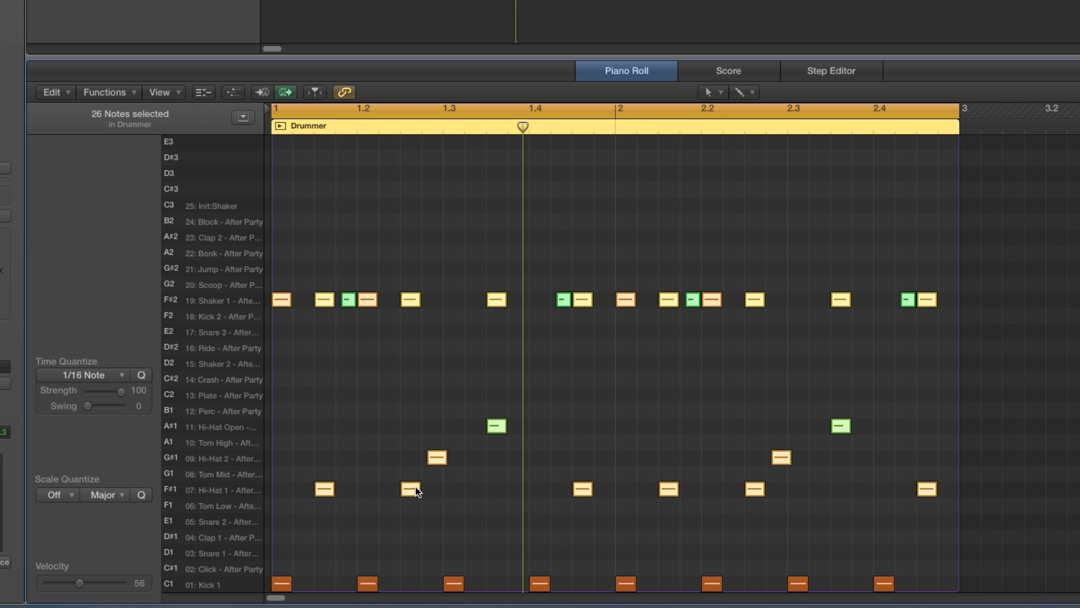
{"action": "mouse_move", "coordinate": [418, 294]}
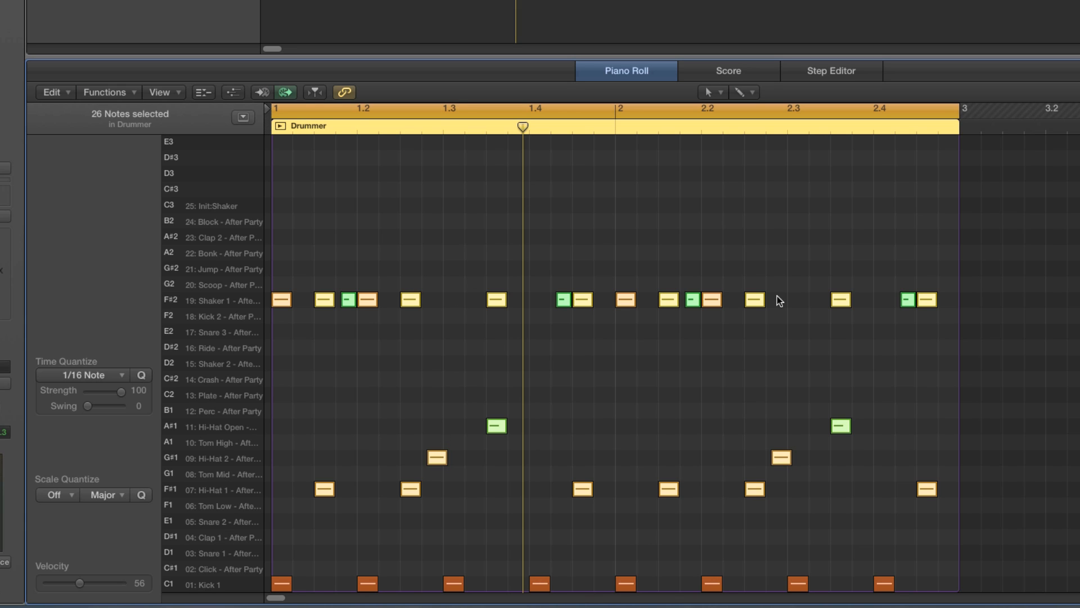
{"action": "mouse_move", "coordinate": [668, 397]}
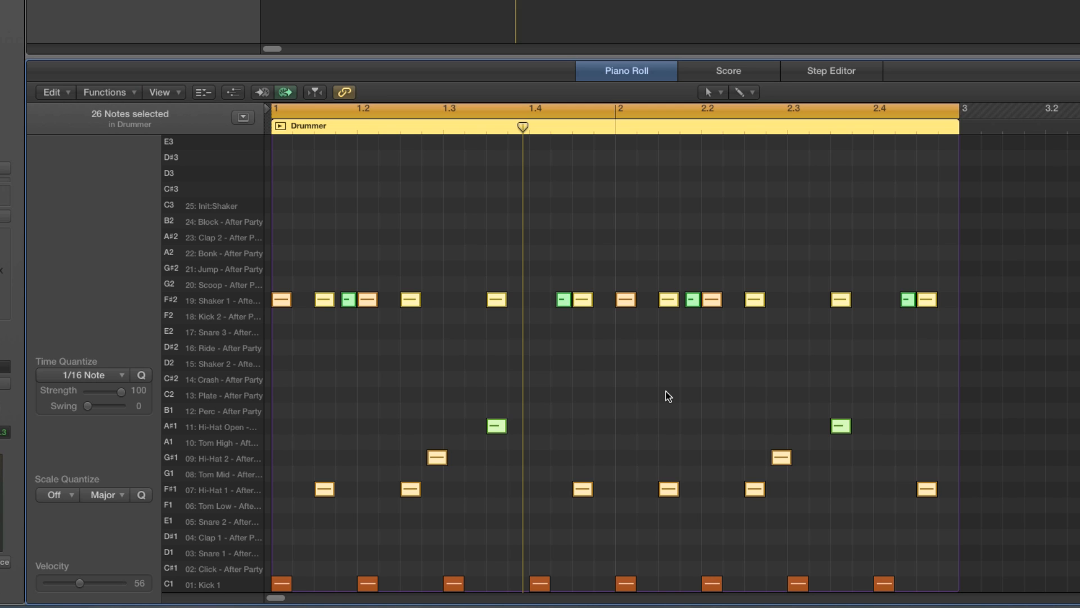
{"action": "mouse_move", "coordinate": [507, 294]}
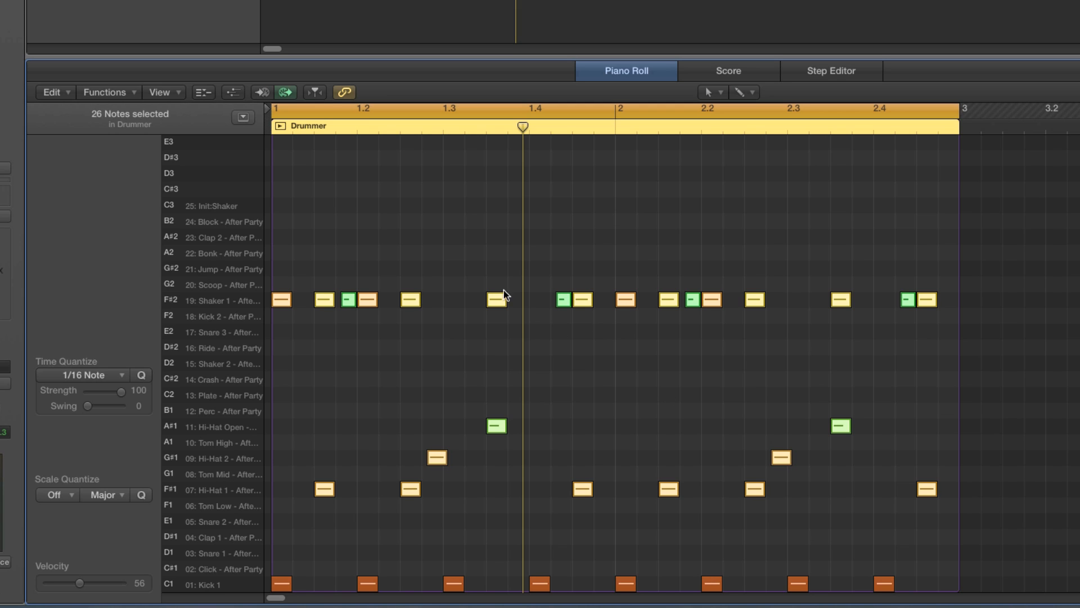
{"action": "mouse_move", "coordinate": [686, 428]}
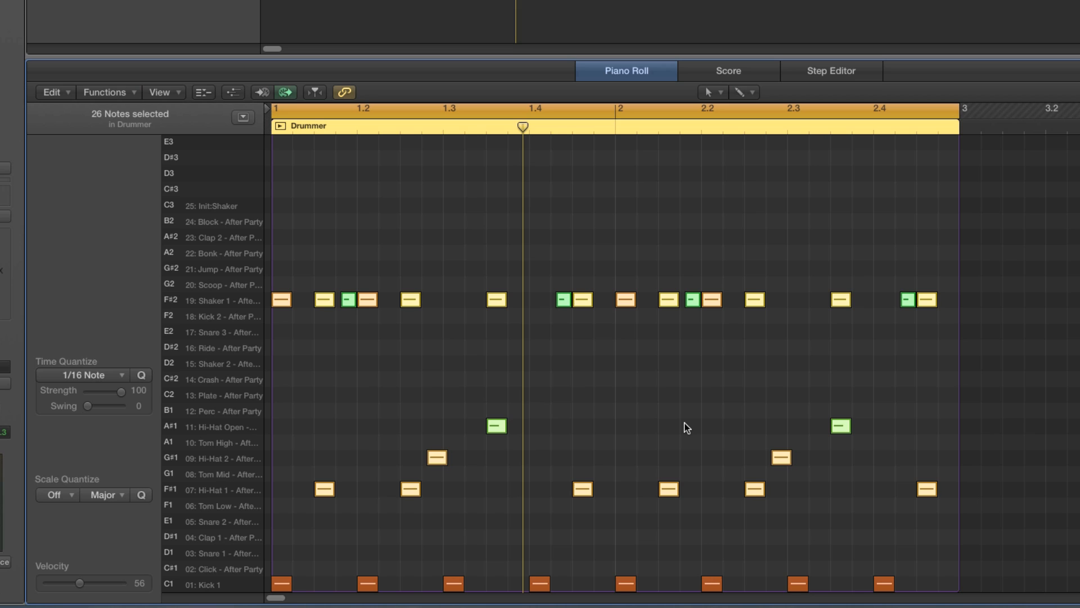
{"action": "mouse_move", "coordinate": [513, 353]}
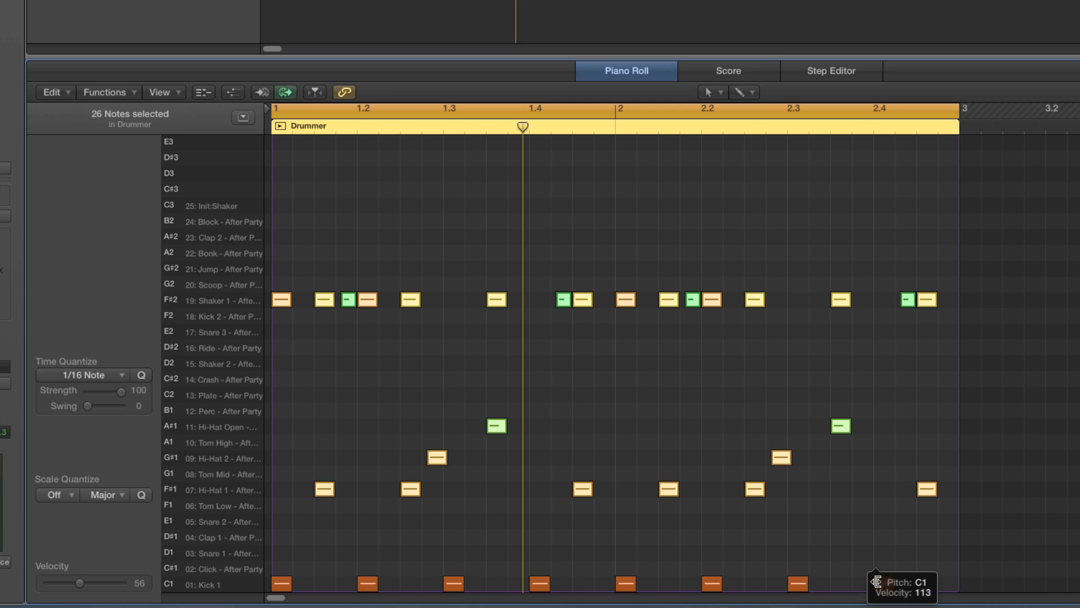
{"action": "mouse_move", "coordinate": [631, 534]}
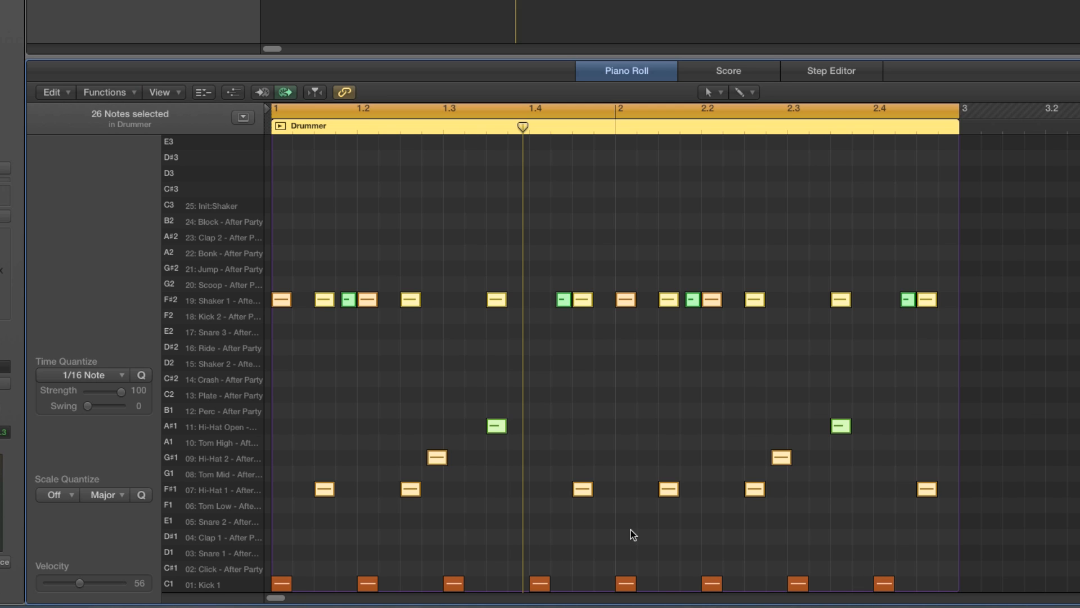
{"action": "mouse_move", "coordinate": [739, 340]}
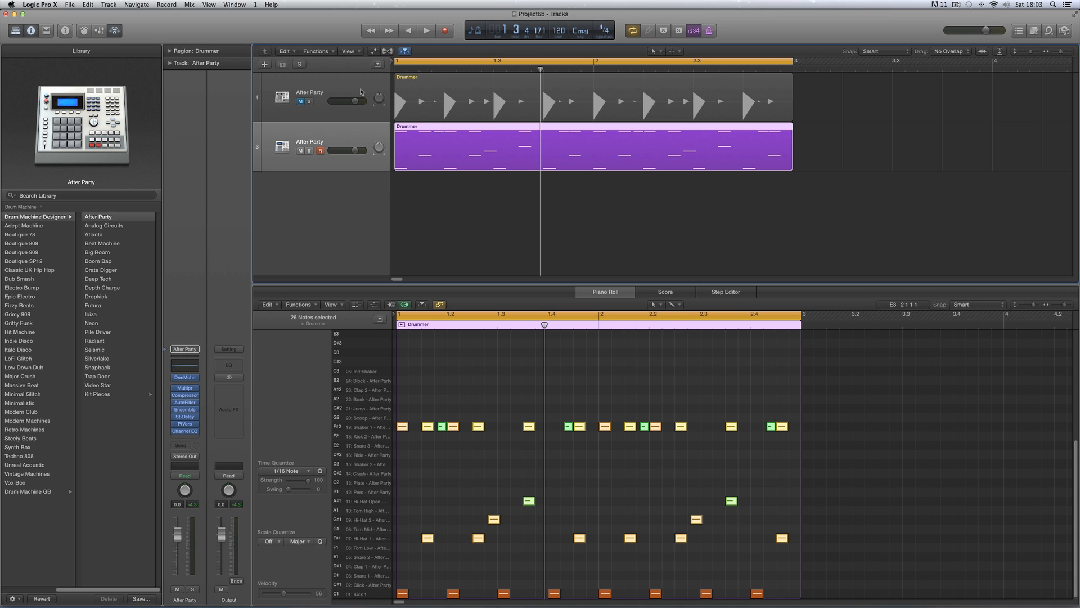
Show the Drummer Editor for the top track's region and choose drummer Leah
{"action": "left_click", "coordinate": [301, 101]}
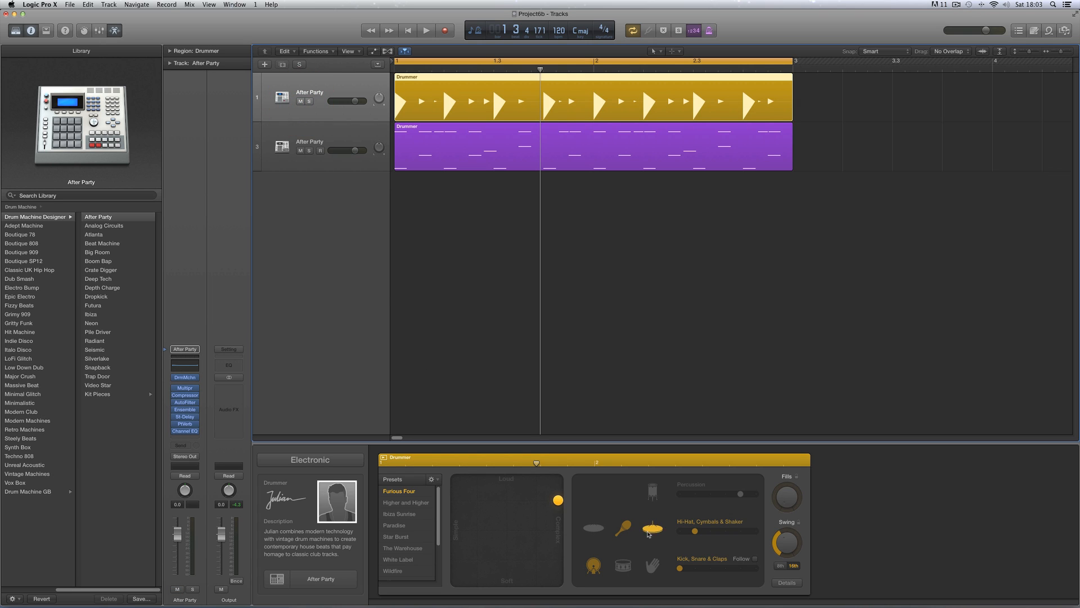
{"action": "left_click", "coordinate": [590, 529]}
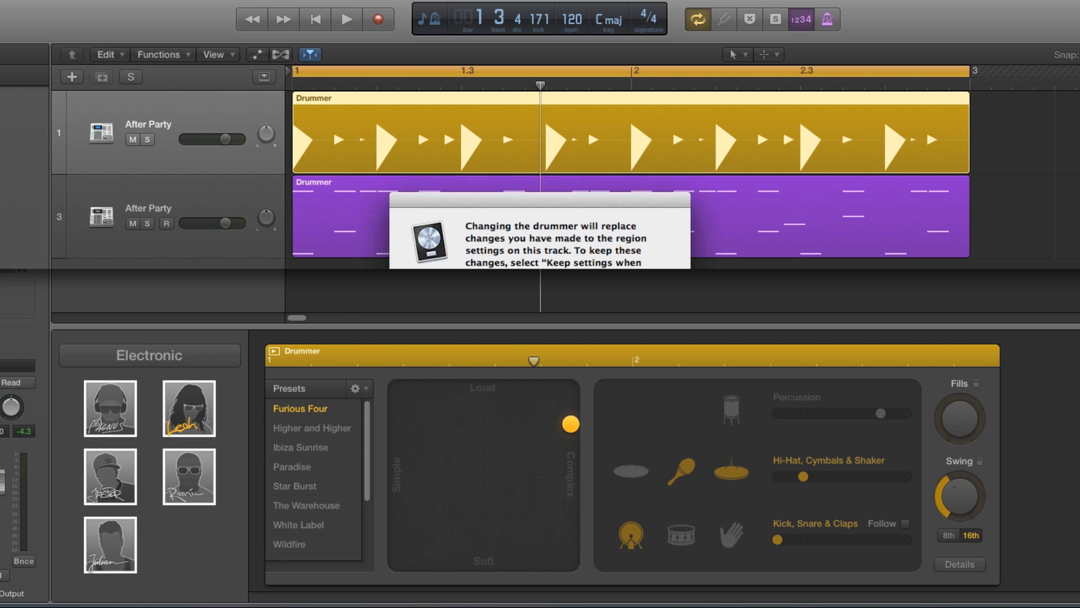
Confirm the switch to Leah's Deep Tech kit, keep only Hi-Hat, Shaker & Tambourine at its sparsest
{"action": "left_click", "coordinate": [188, 407]}
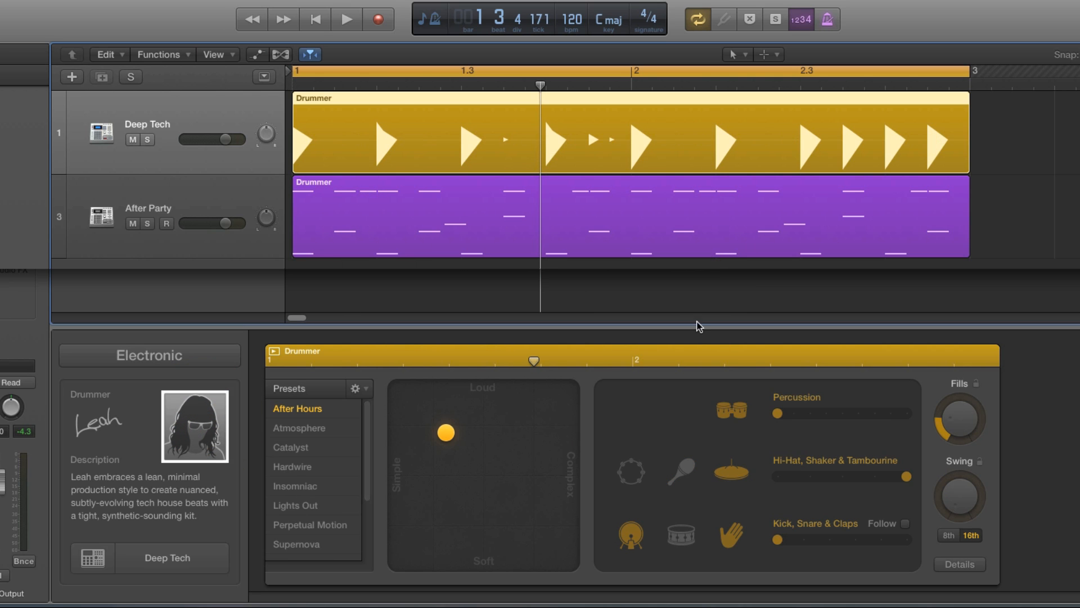
{"action": "left_click", "coordinate": [728, 466]}
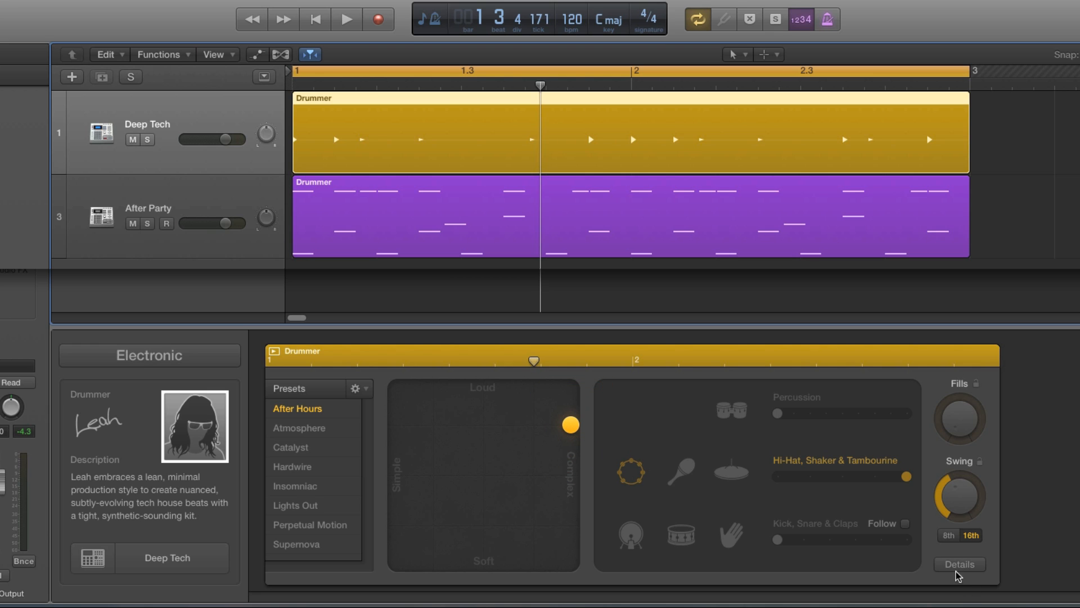
{"action": "left_click", "coordinate": [958, 564]}
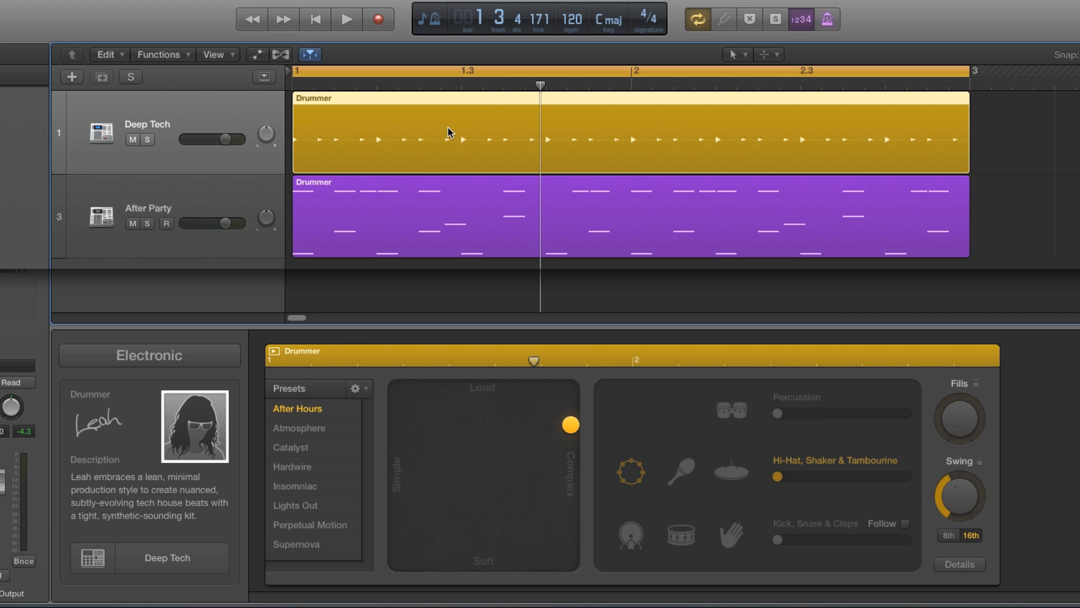
{"action": "mouse_move", "coordinate": [427, 215]}
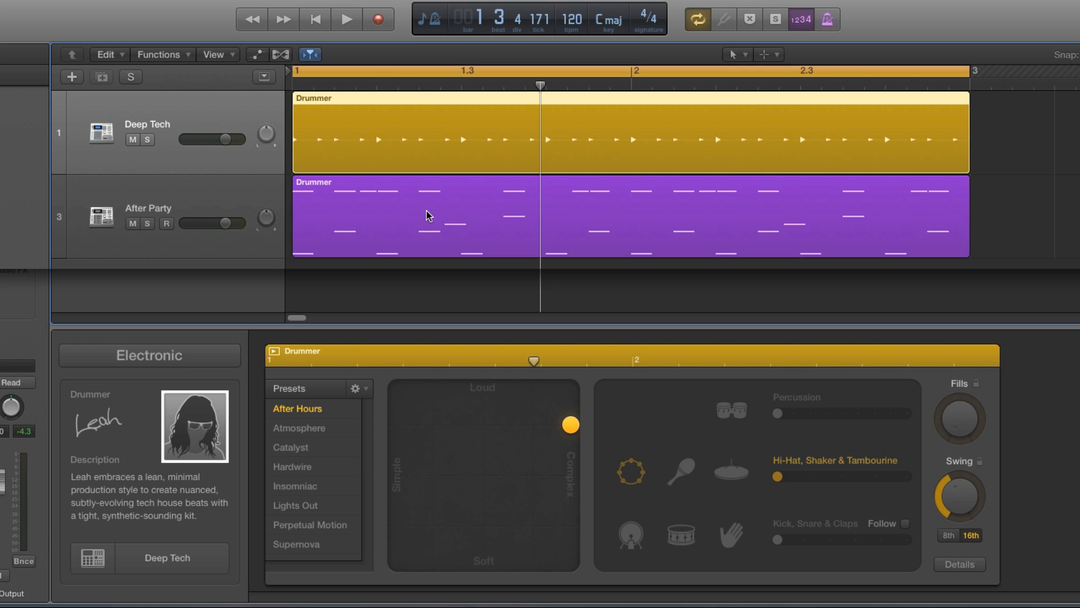
{"action": "mouse_move", "coordinate": [327, 219]}
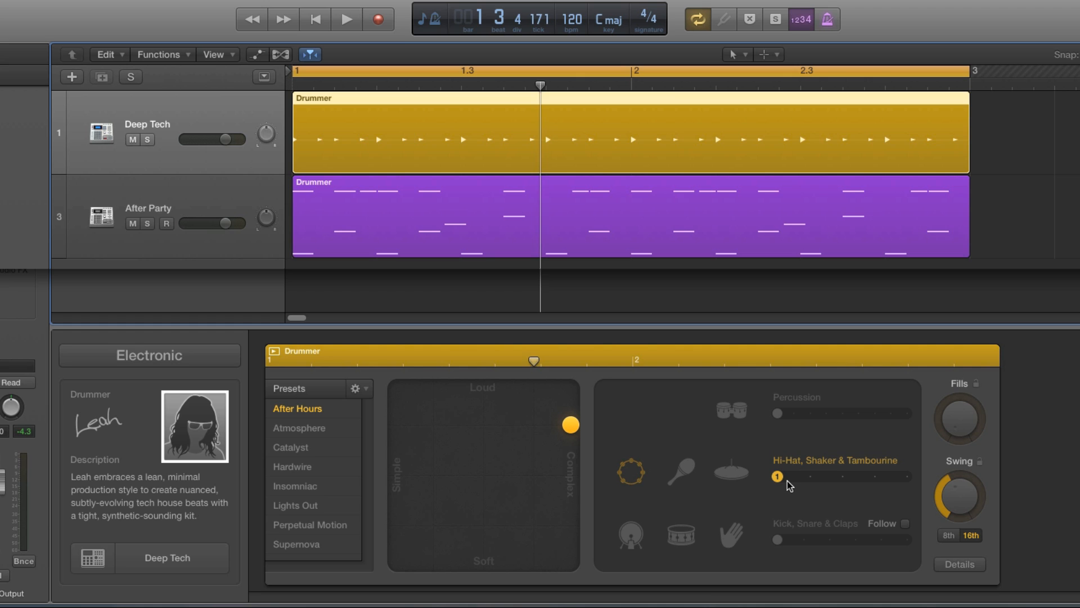
Audition busier tambourine variations, then settle the Hi-Hat, Shaker & Tambourine amount lower
{"action": "left_click", "coordinate": [346, 19]}
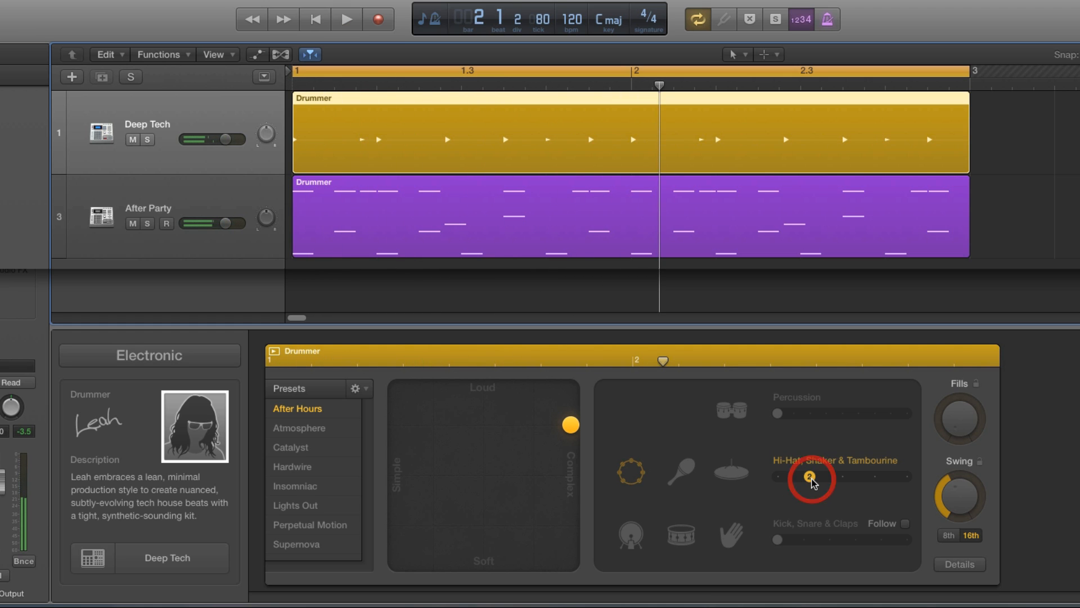
{"action": "left_click", "coordinate": [346, 19]}
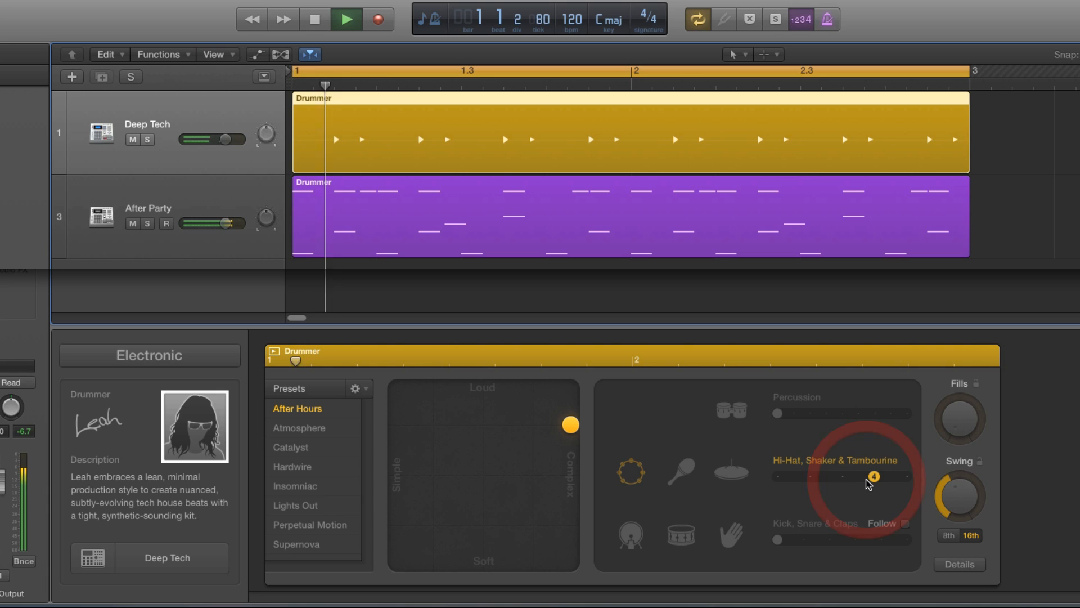
{"action": "left_click", "coordinate": [345, 19]}
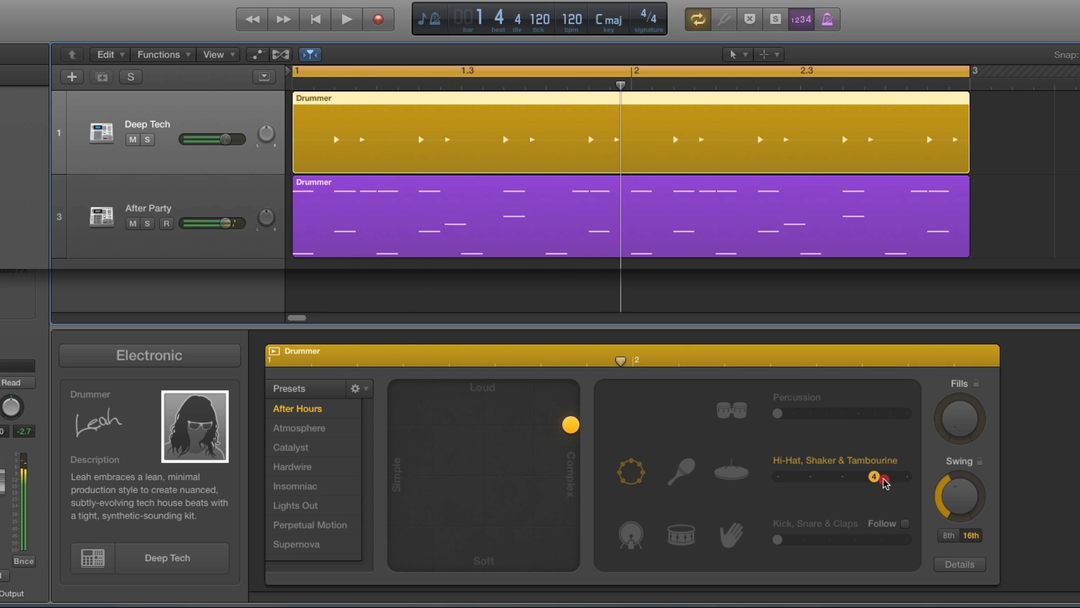
{"action": "left_click", "coordinate": [347, 19]}
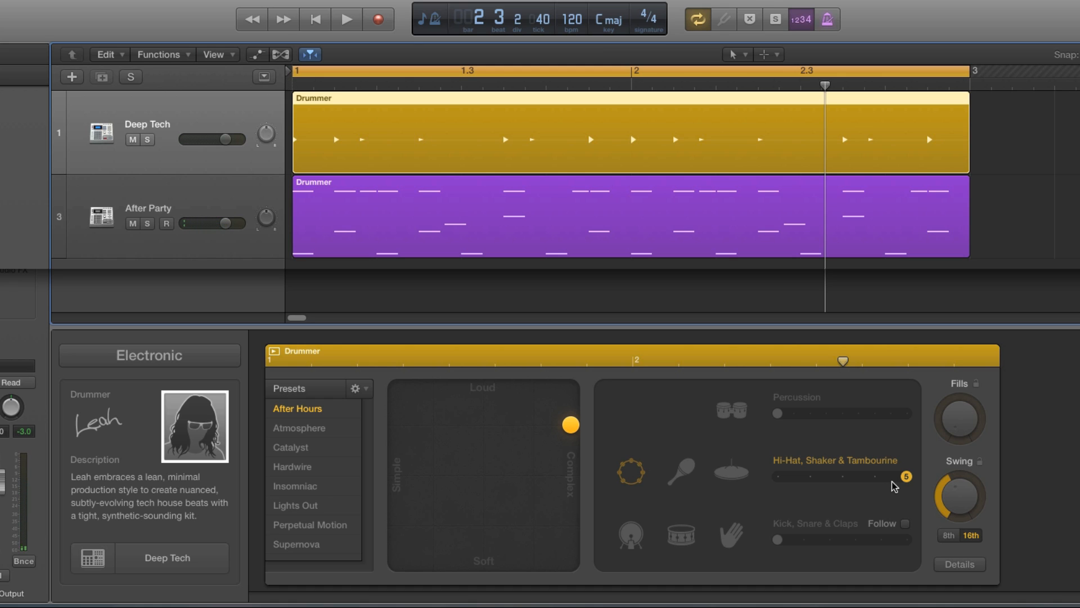
{"action": "mouse_move", "coordinate": [909, 483]}
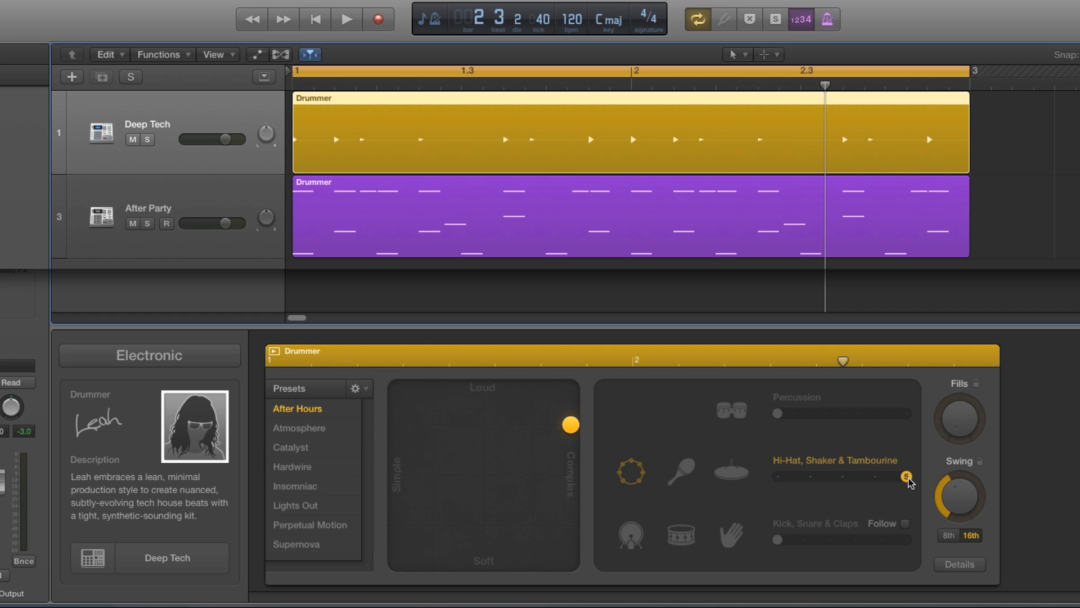
{"action": "left_click", "coordinate": [346, 19]}
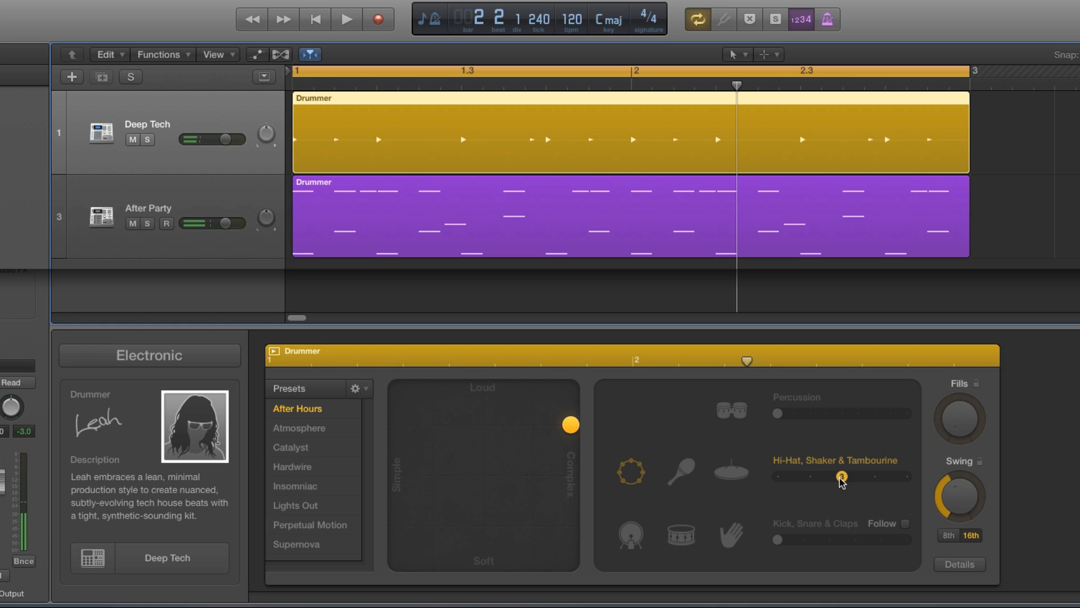
{"action": "left_click", "coordinate": [346, 19]}
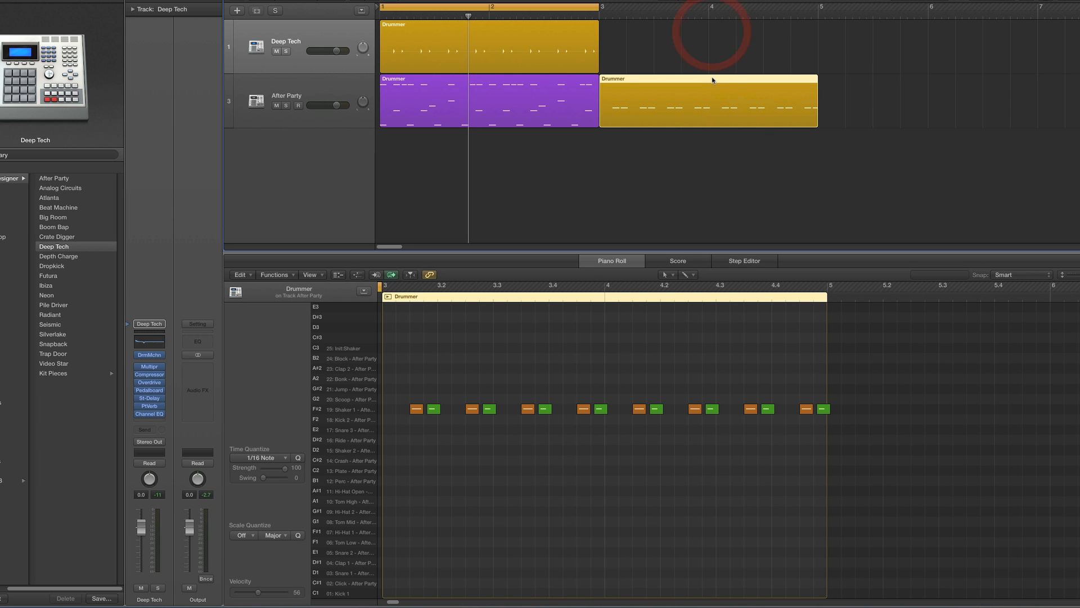
Select the tambourine notes of the copied Deep Tech region in the Piano Roll
{"action": "left_click", "coordinate": [821, 408]}
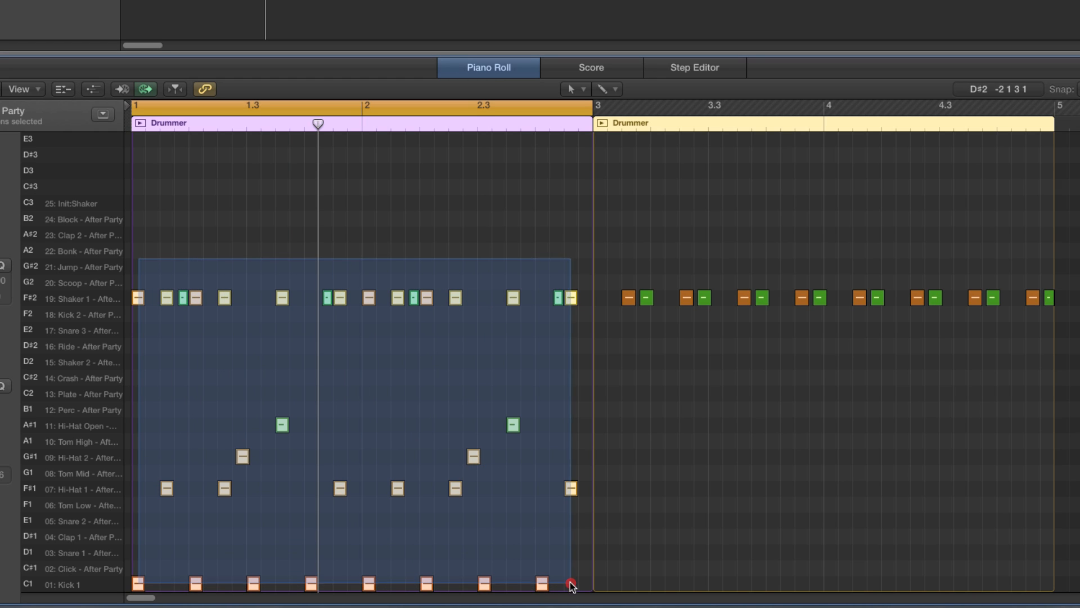
{"action": "left_click", "coordinate": [613, 279]}
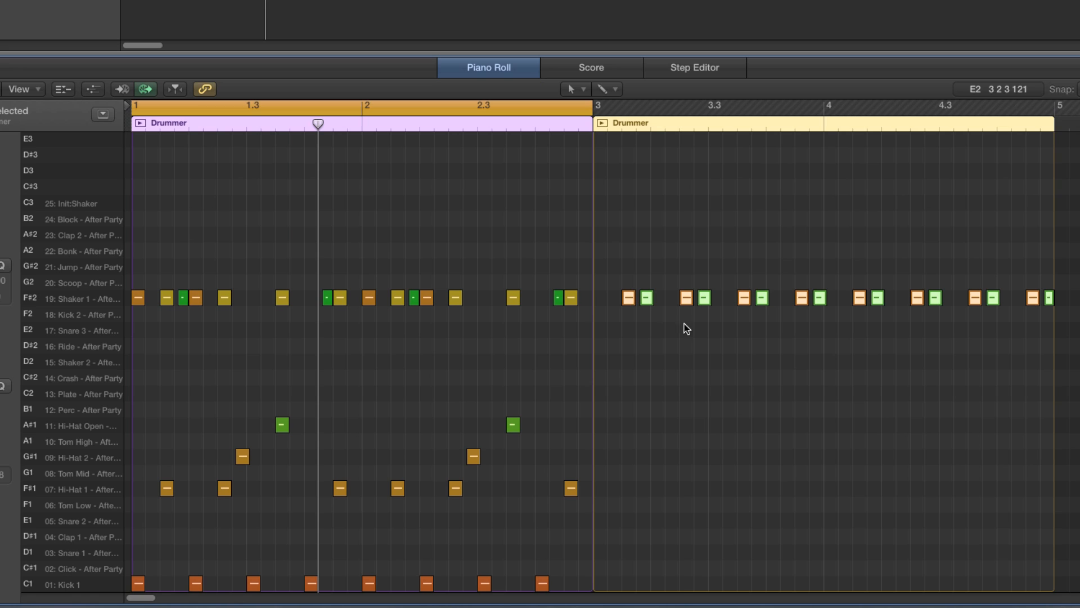
{"action": "mouse_move", "coordinate": [627, 299]}
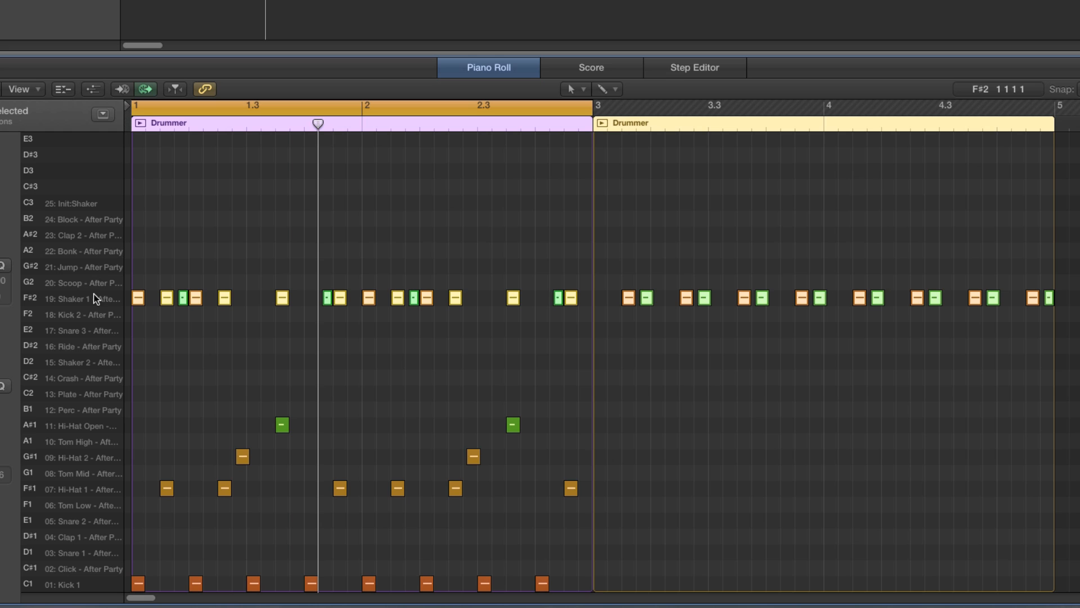
{"action": "mouse_move", "coordinate": [618, 287]}
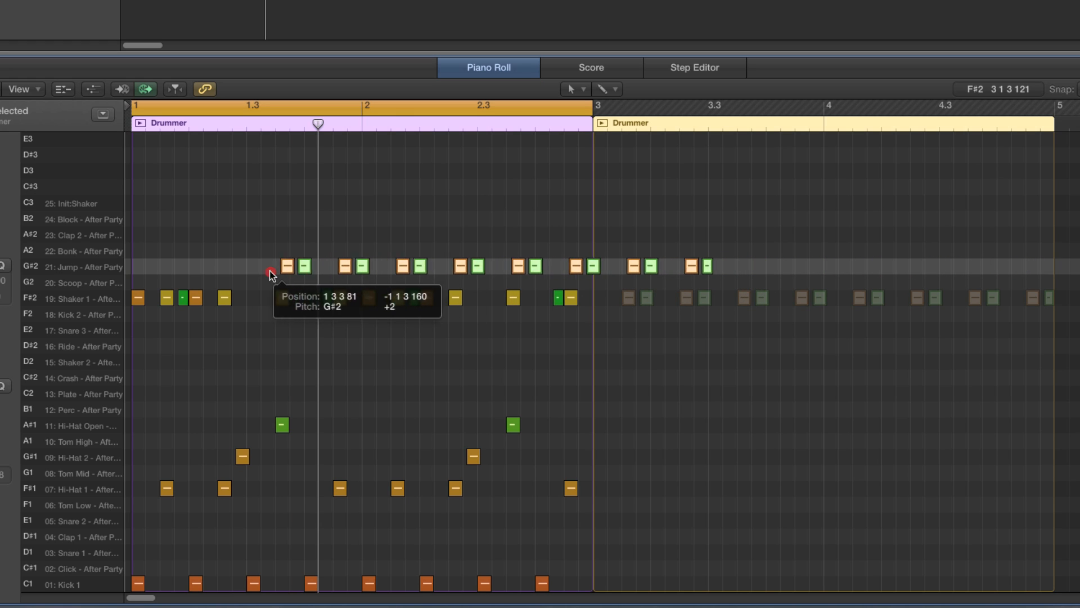
Drag the tambourine notes left onto the G#2 row of the first After Party region
{"action": "left_click_drag", "start_coordinate": [269, 267], "coordinate": [152, 267]}
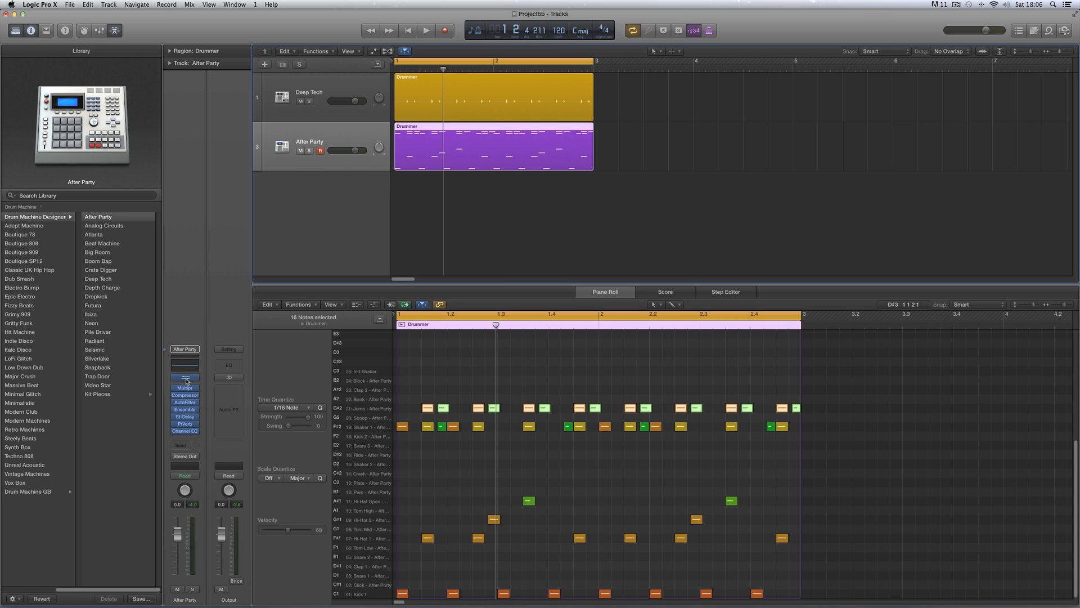
In Drum Machine Designer, select the Jump pad and browse the Shakers kit pieces
{"action": "left_click", "coordinate": [184, 377]}
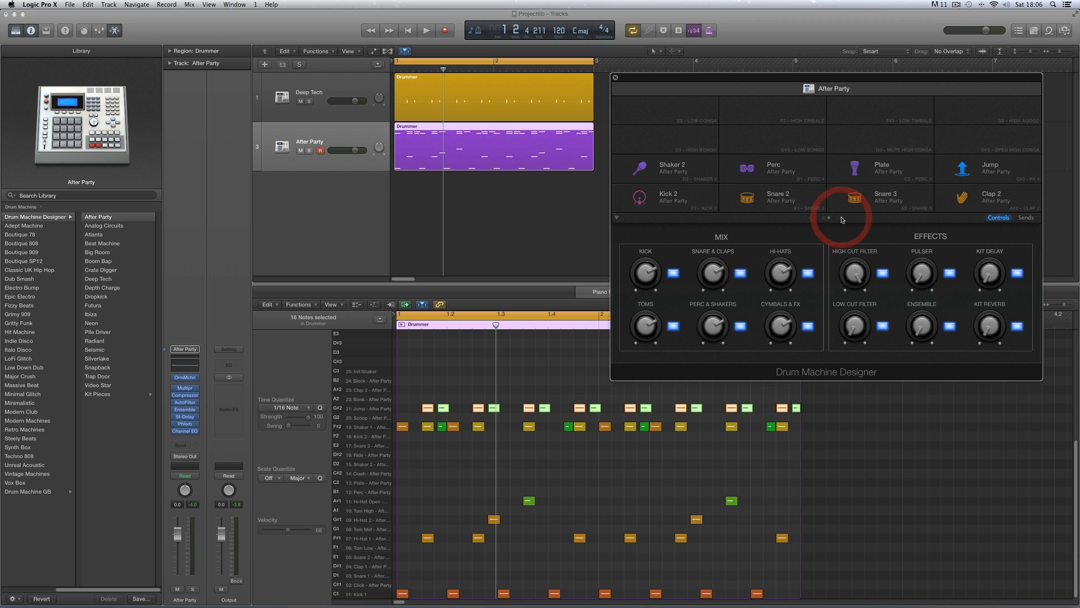
{"action": "left_click", "coordinate": [992, 168]}
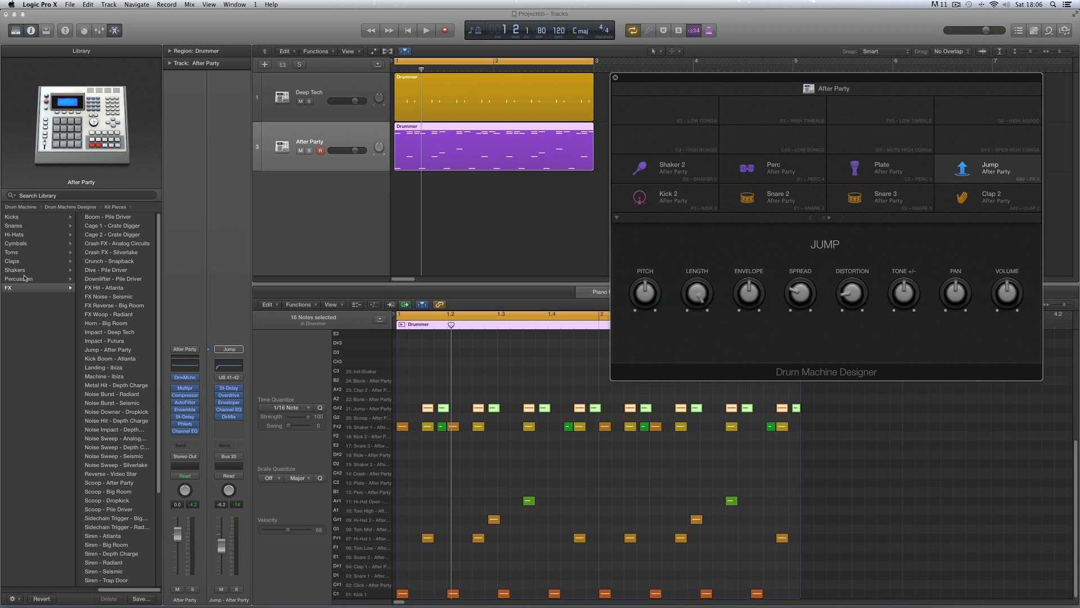
{"action": "left_click", "coordinate": [14, 269]}
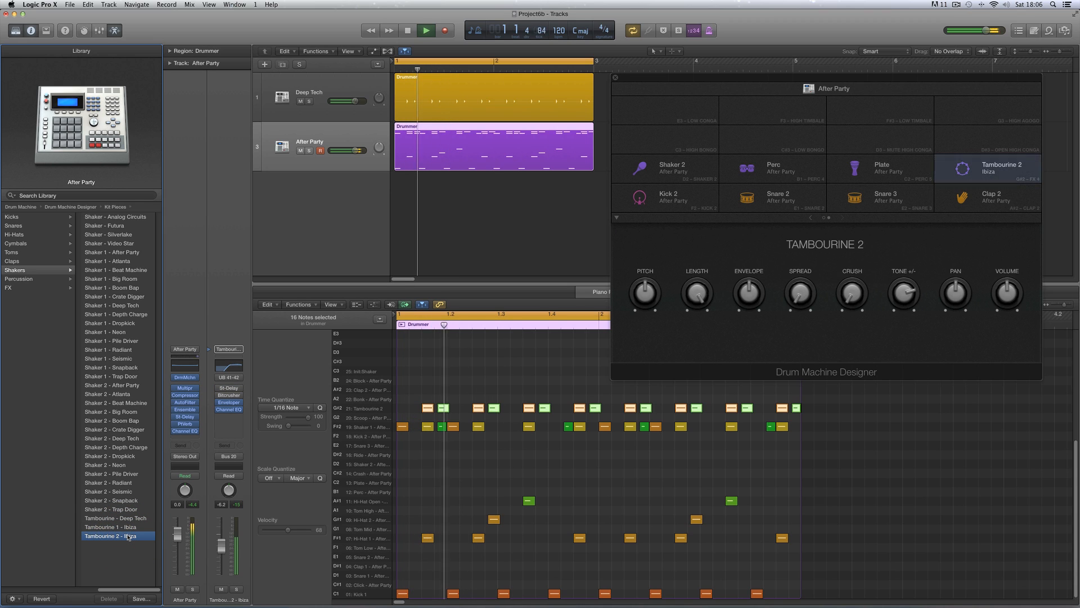
Stop playback, load Tambourine 1 - Ibiza onto the pad and close Drum Machine Designer
{"action": "left_click", "coordinate": [426, 30]}
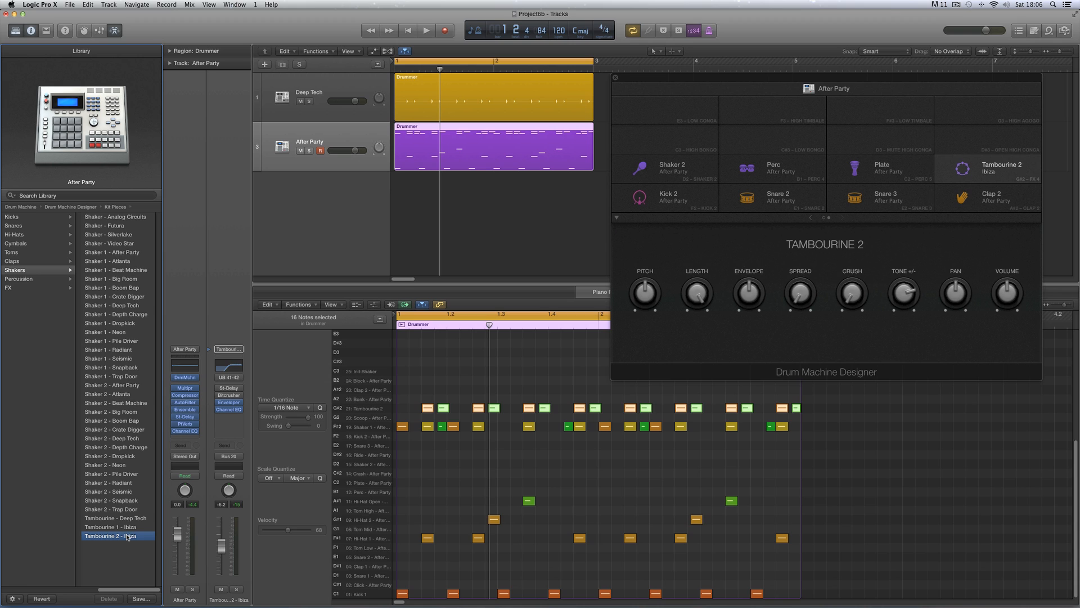
{"action": "left_click", "coordinate": [110, 527]}
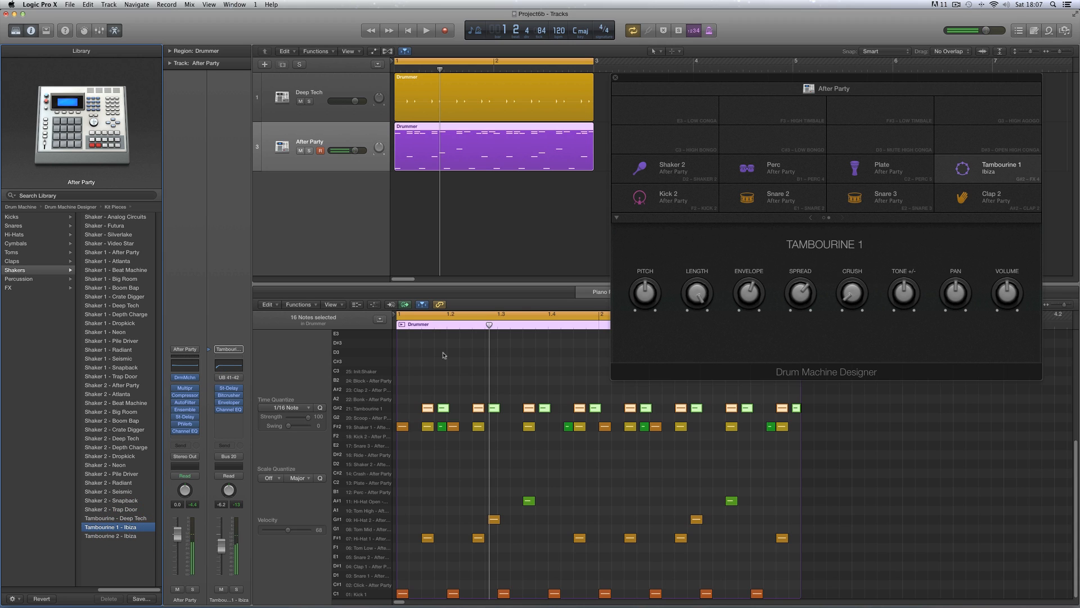
{"action": "left_click", "coordinate": [615, 76]}
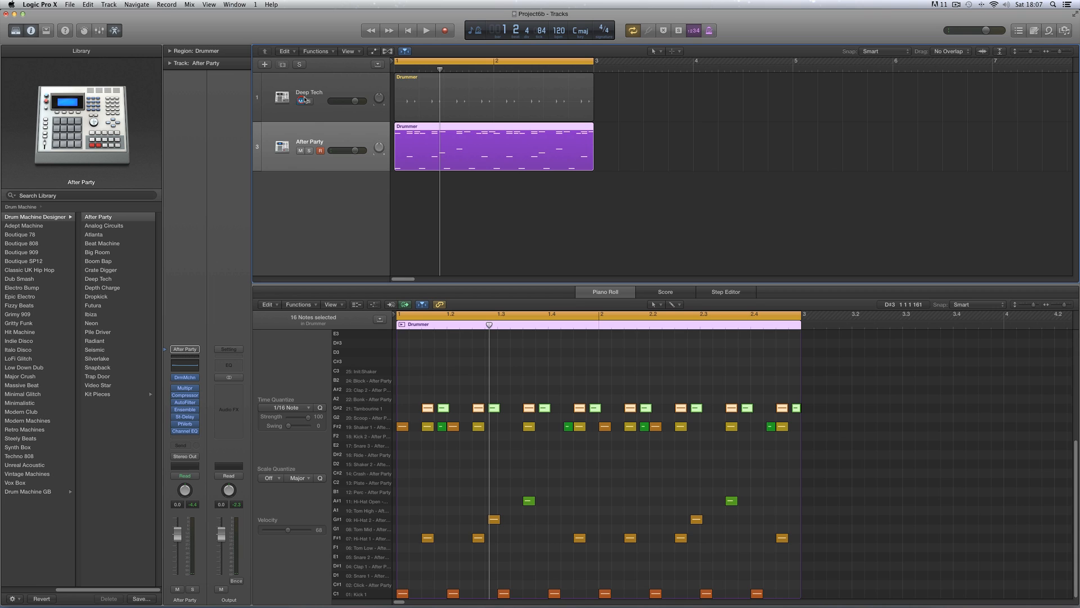
Mute the Deep Tech track and bring the drum kit's pad editor back up
{"action": "left_click", "coordinate": [299, 102]}
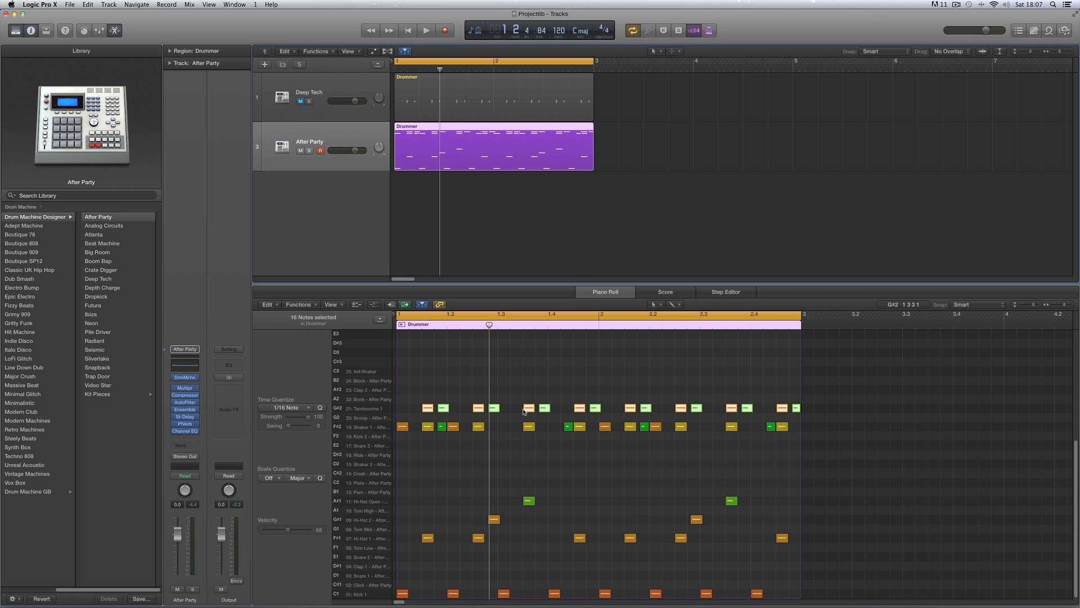
{"action": "left_click", "coordinate": [425, 29]}
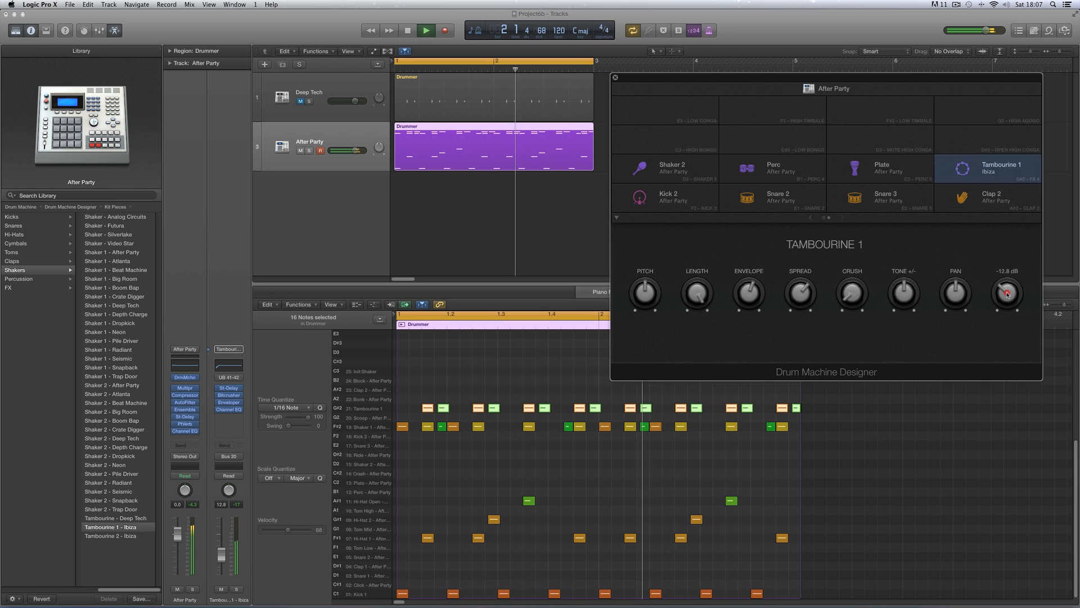
Close the Drum Machine Designer window to return to the piano roll notes
{"action": "left_click", "coordinate": [615, 77]}
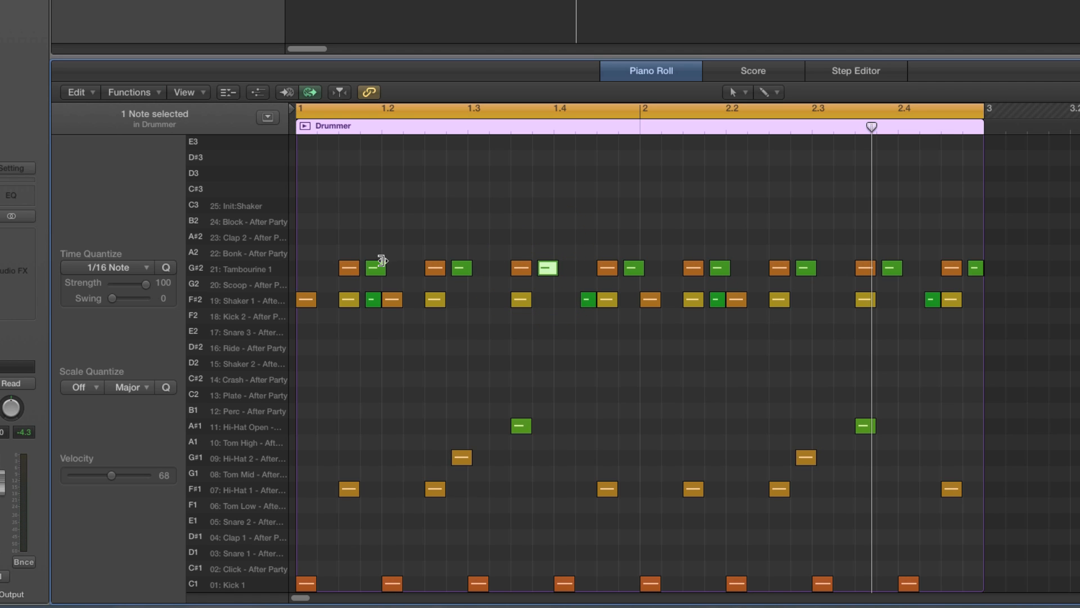
Remove several shaker notes from the F#2 row near beats 1.4 and later to thin the pattern
{"action": "left_click", "coordinate": [347, 268]}
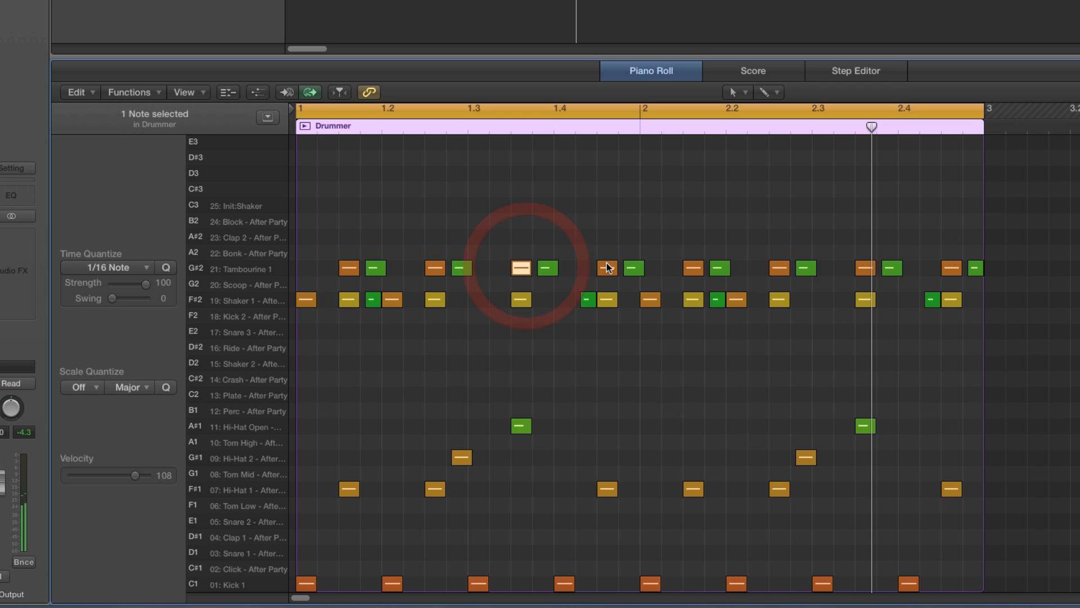
{"action": "left_click", "coordinate": [348, 299]}
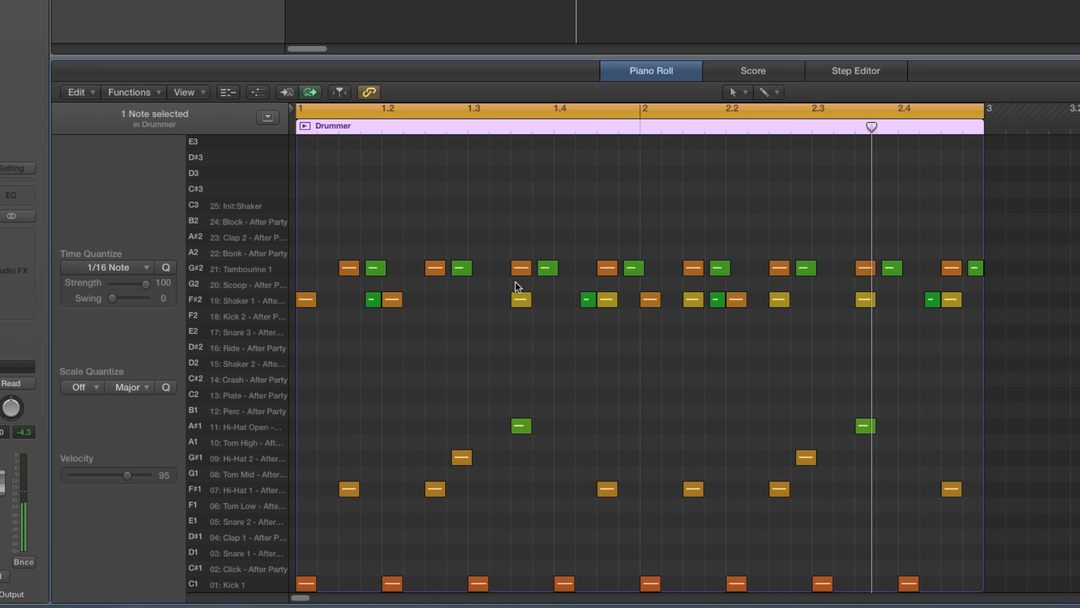
{"action": "left_click", "coordinate": [607, 268]}
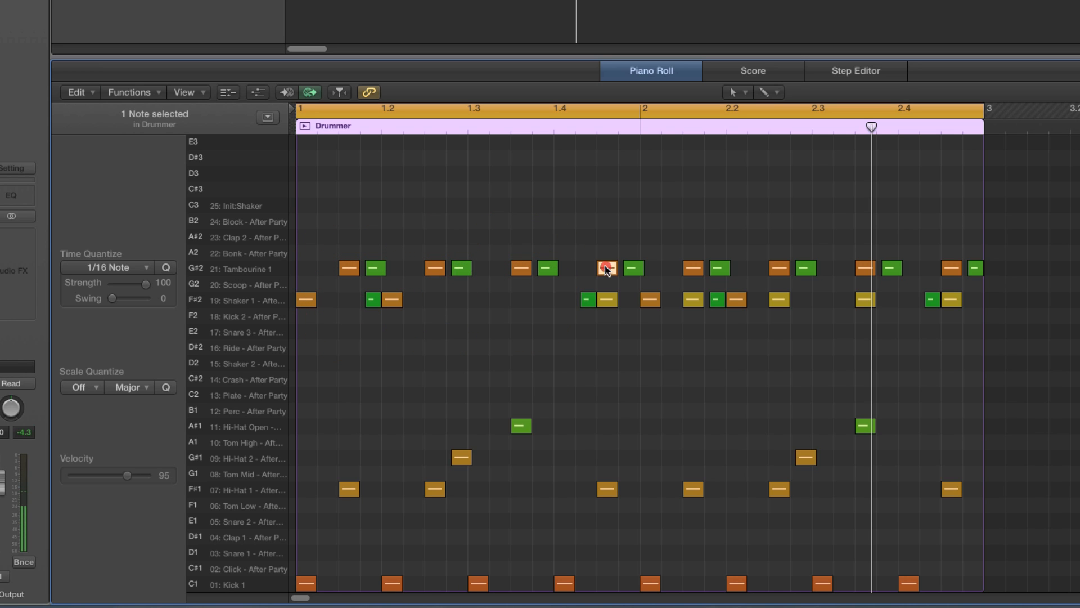
{"action": "left_click", "coordinate": [694, 268]}
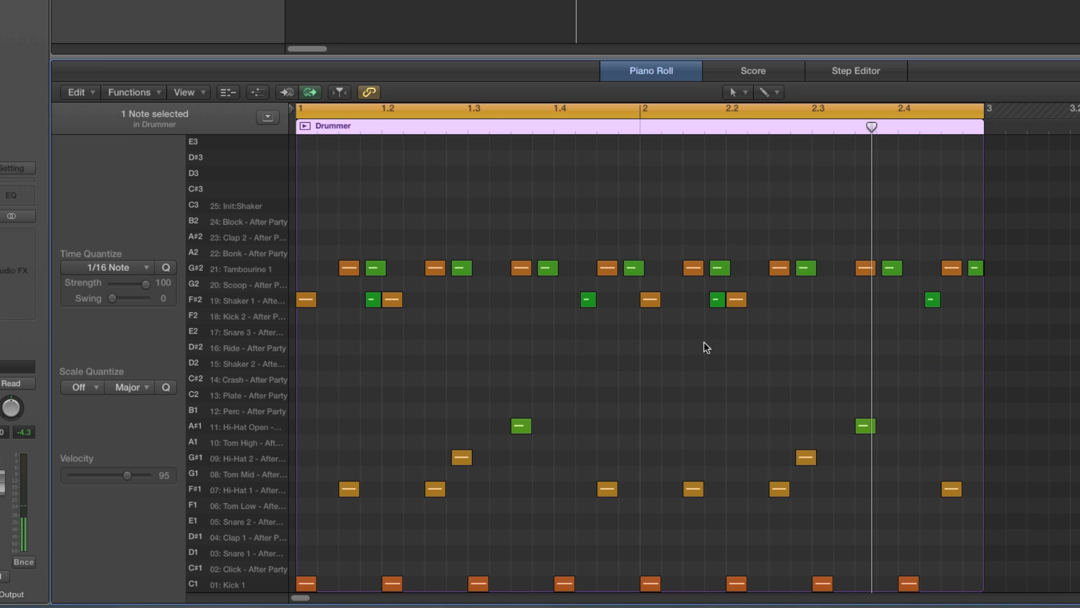
{"action": "mouse_move", "coordinate": [710, 318]}
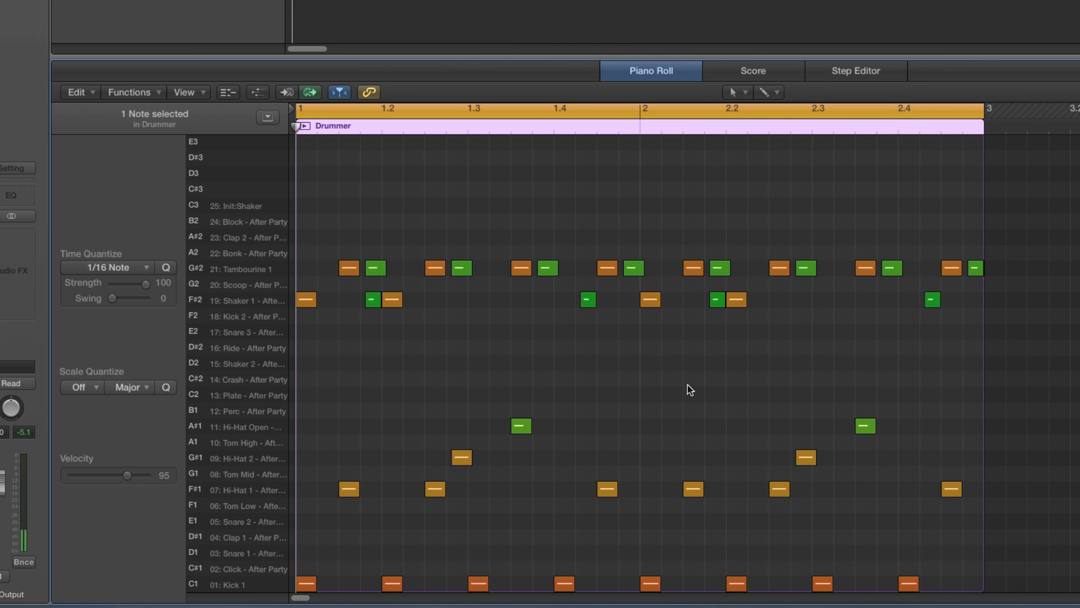
{"action": "mouse_move", "coordinate": [563, 345]}
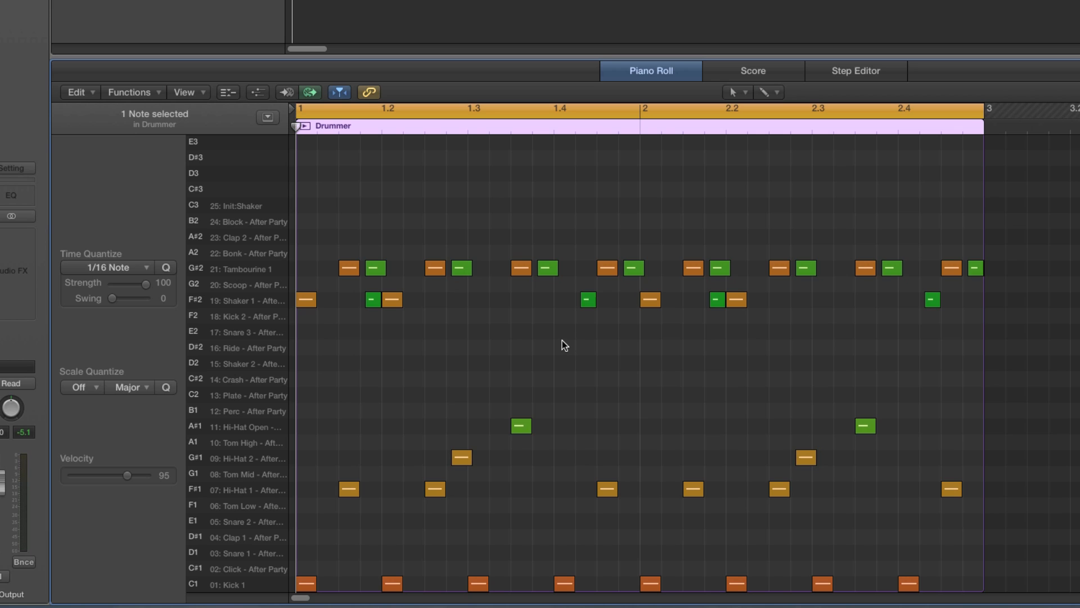
{"action": "mouse_move", "coordinate": [501, 535]}
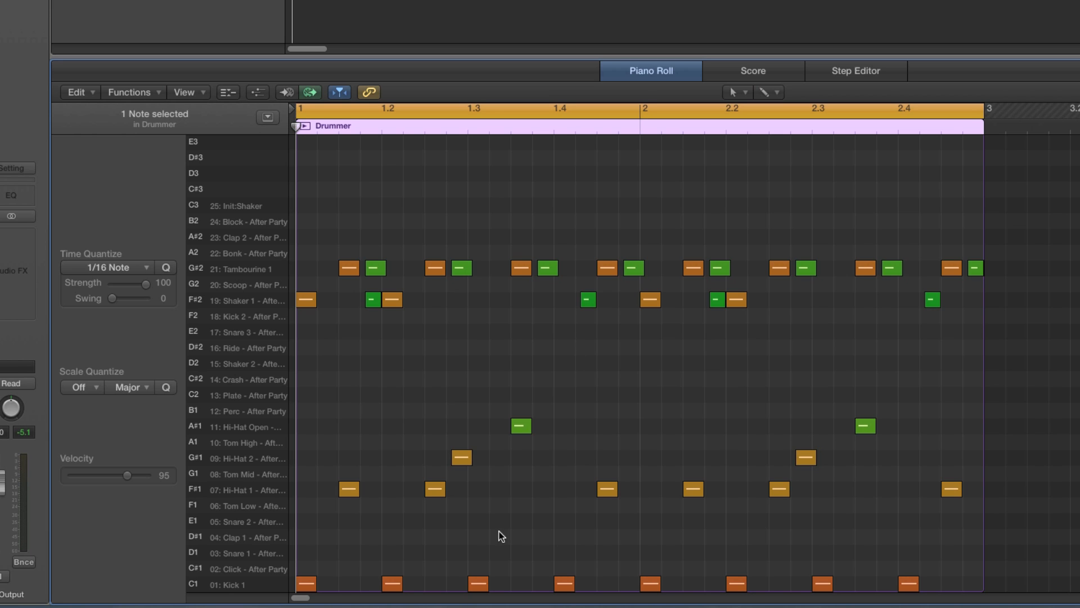
{"action": "mouse_move", "coordinate": [544, 534]}
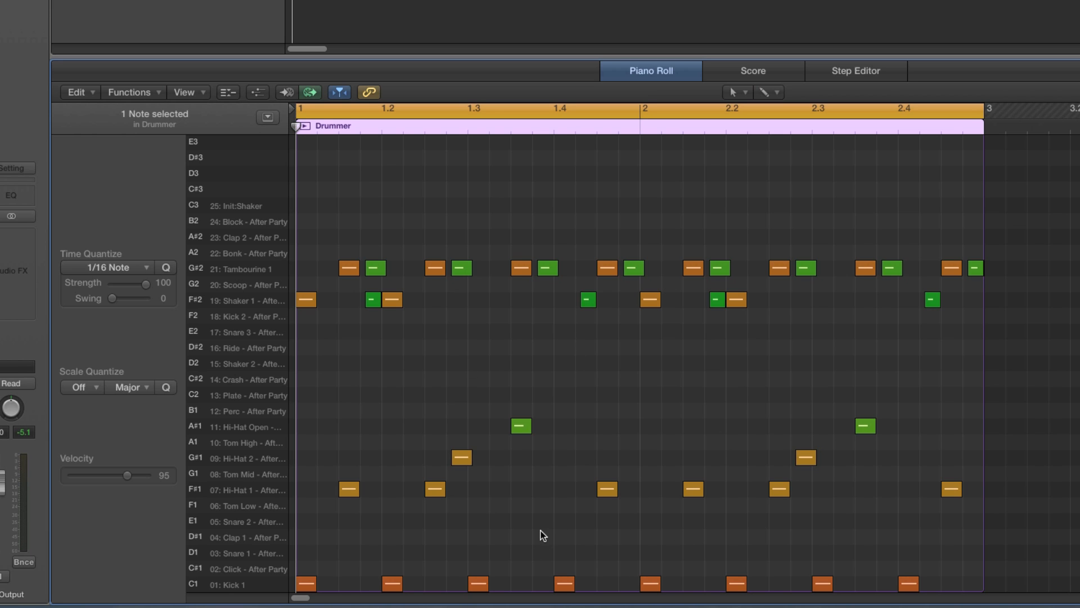
{"action": "mouse_move", "coordinate": [718, 548]}
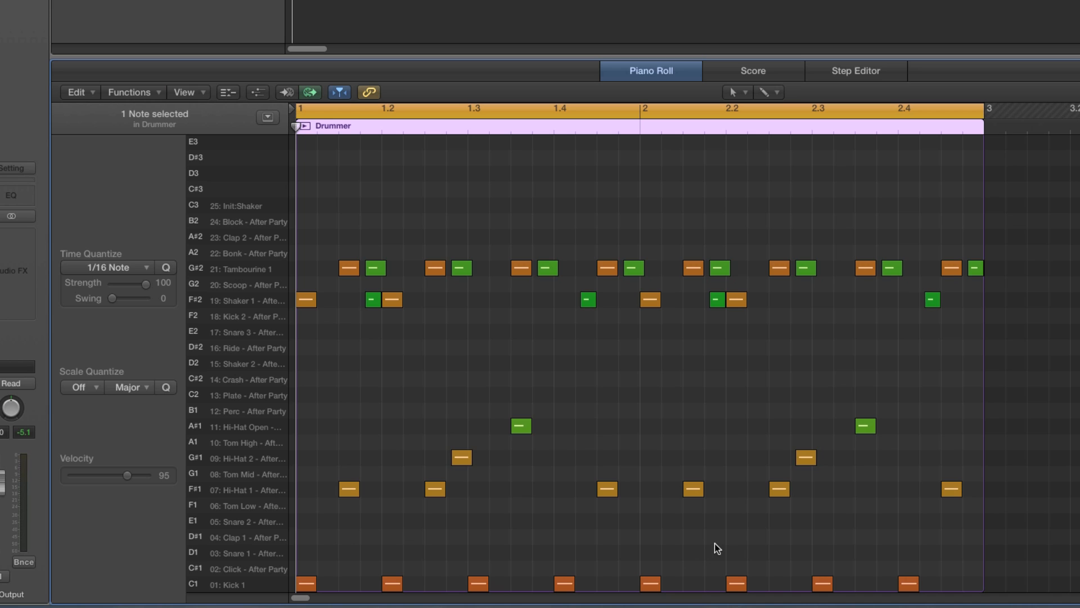